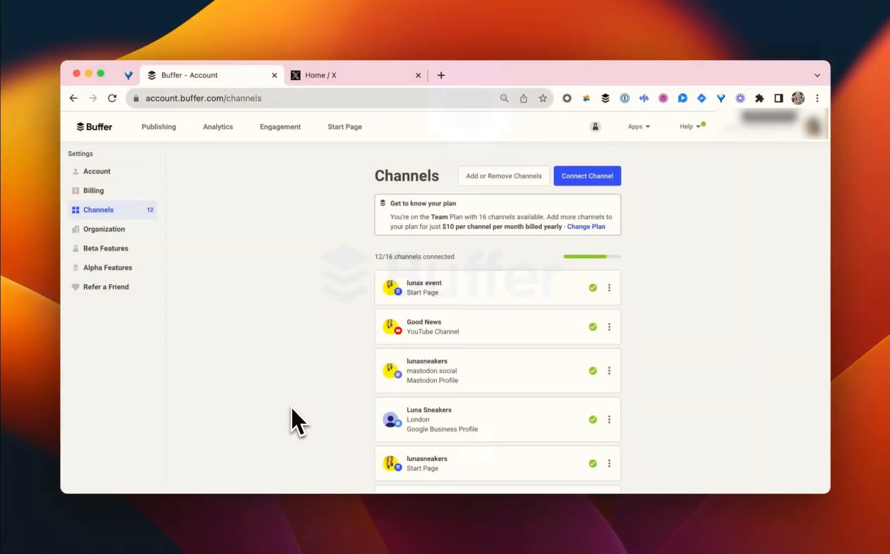
mouse_move(562, 215)
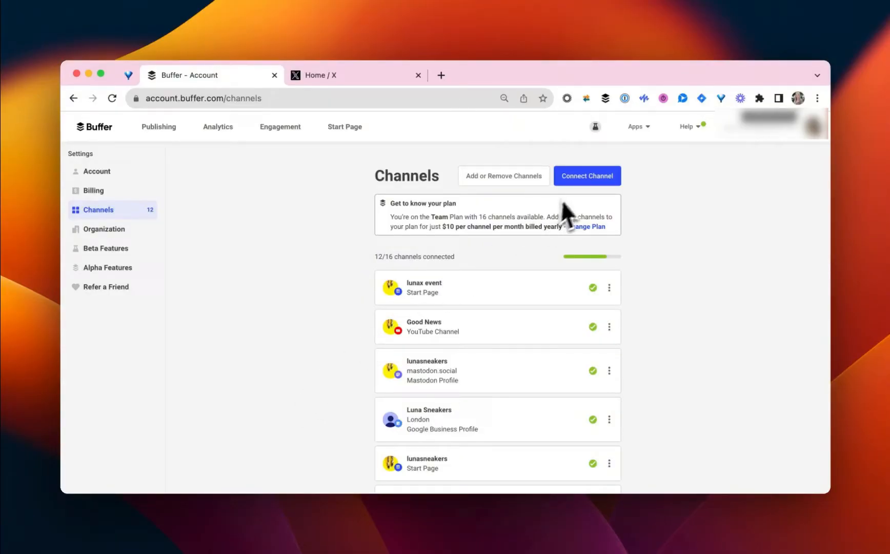
View the channel connection options, then show the lunasneaks Twitter channel's empty publishing queue
click(587, 176)
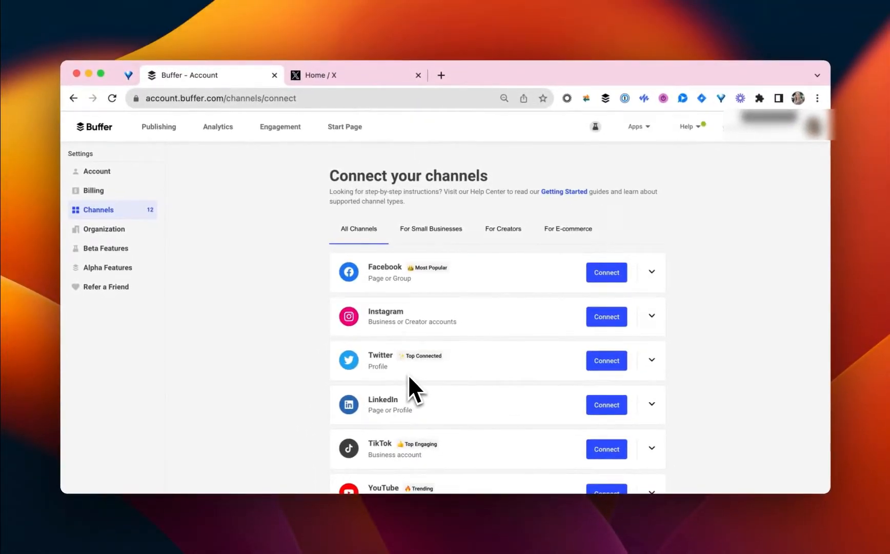
mouse_move(350, 94)
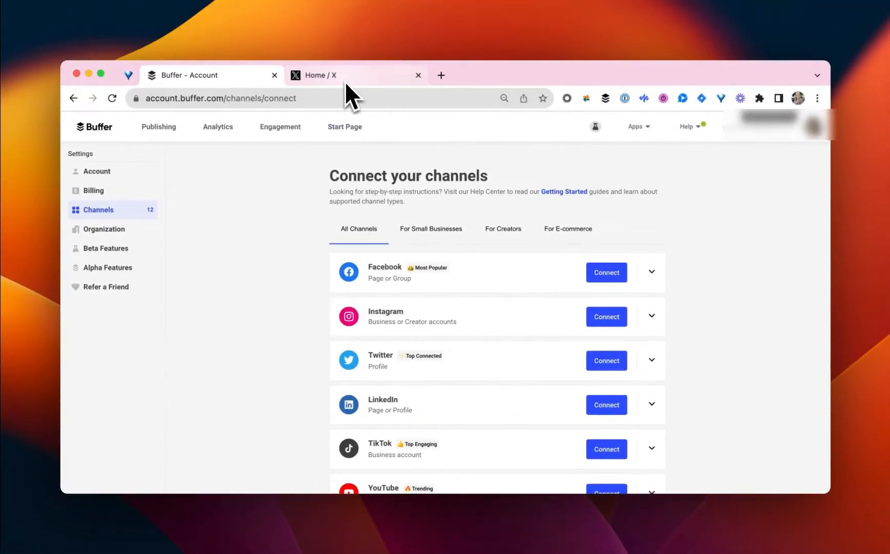
mouse_move(412, 145)
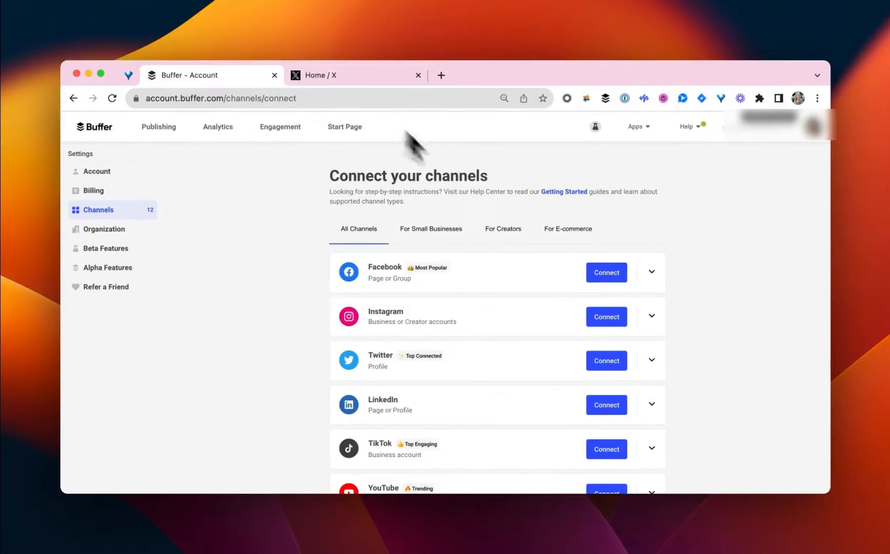
click(606, 360)
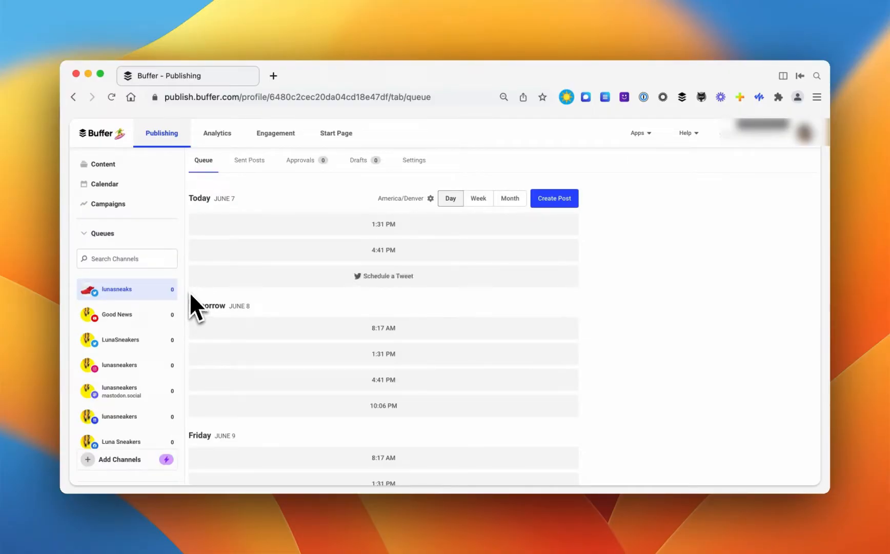
From Content ideas, open 'Spring outfit ideas featuring sneakers' and review its seven tips and photo
click(102, 163)
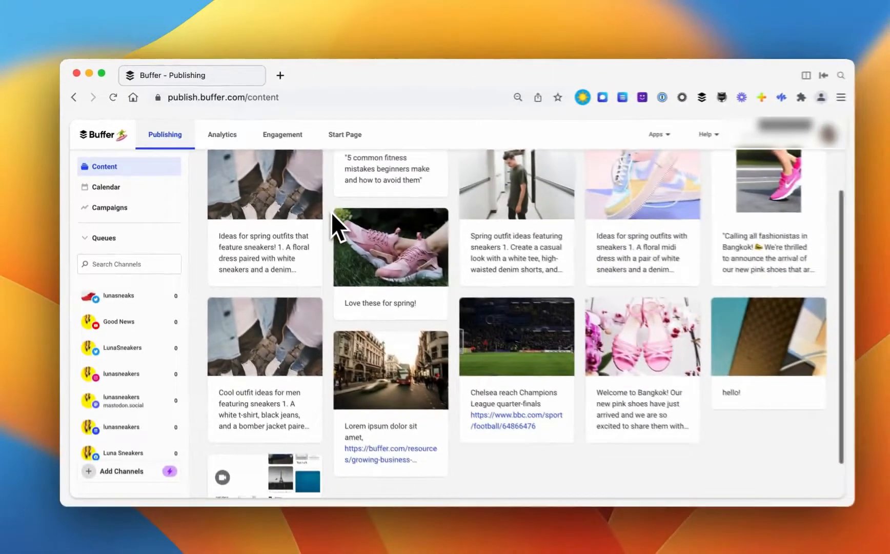
scroll(down, 3)
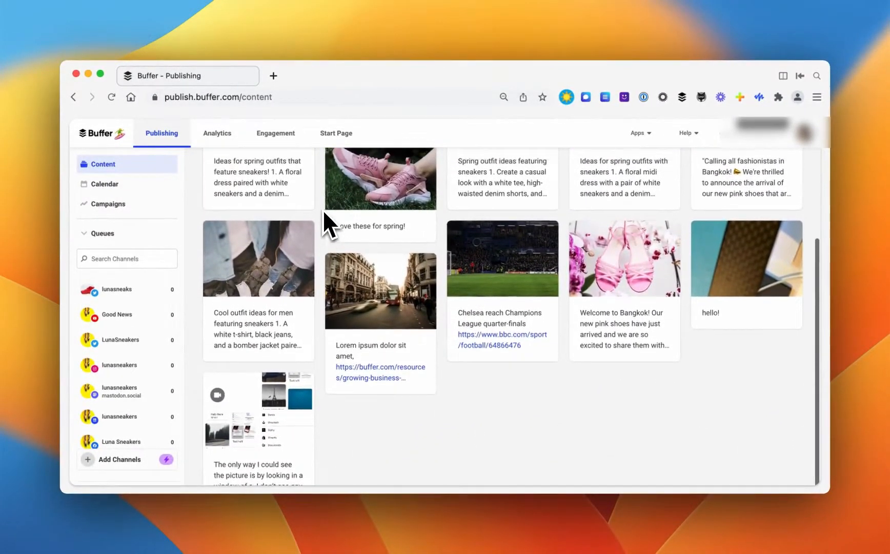
scroll(up, 3)
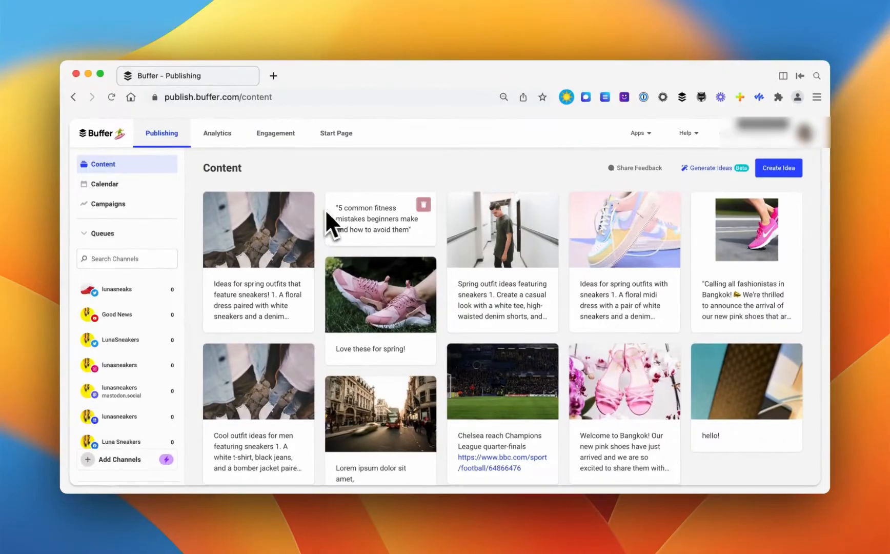
mouse_move(536, 392)
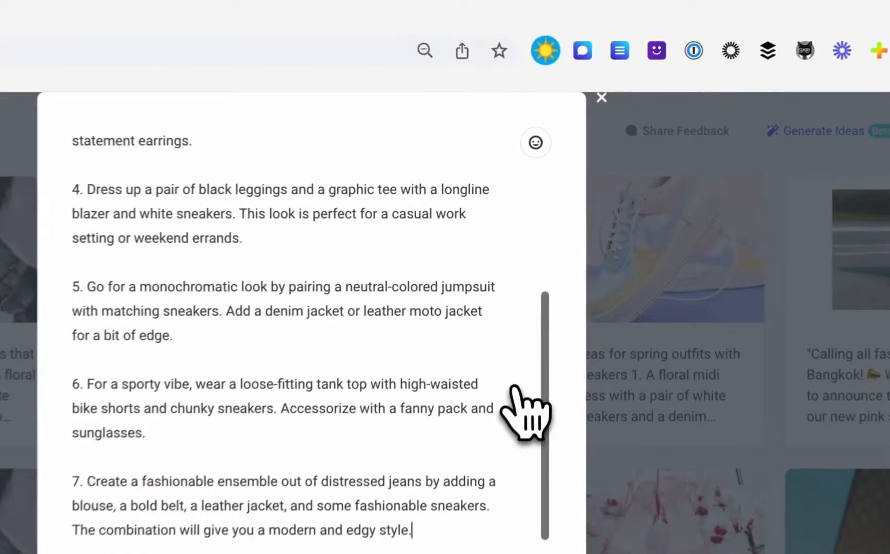
scroll(up, 3)
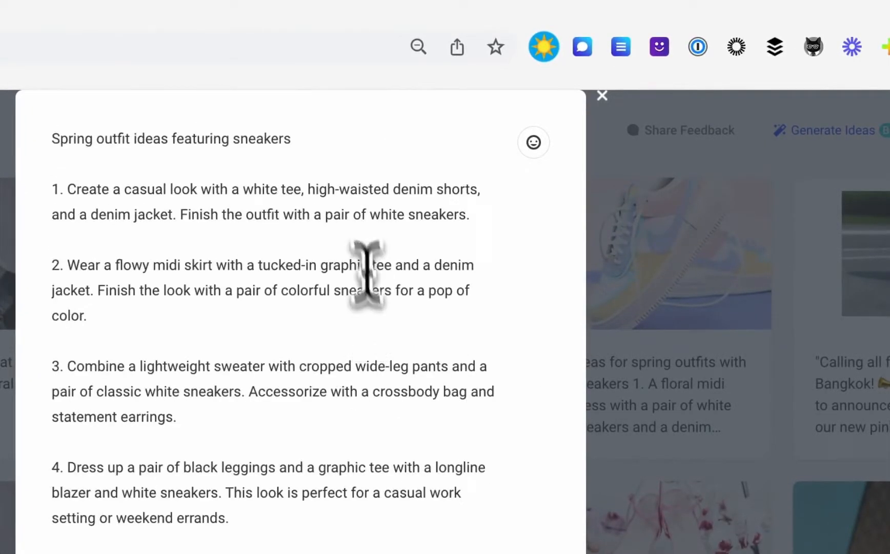
scroll(down, 3)
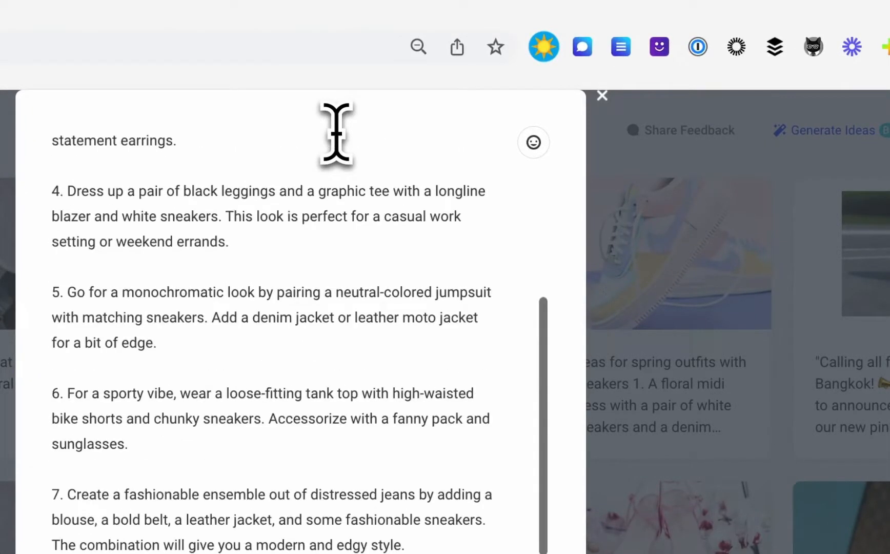
scroll(down, 3)
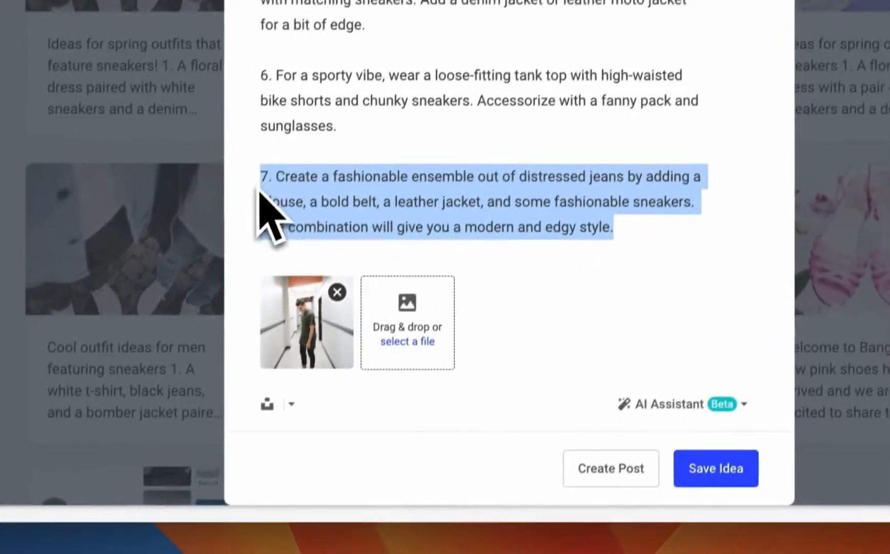
Reword tip 7 with AI Assistant into a modern, edgy distressed-jeans look and create a post from the idea
click(668, 404)
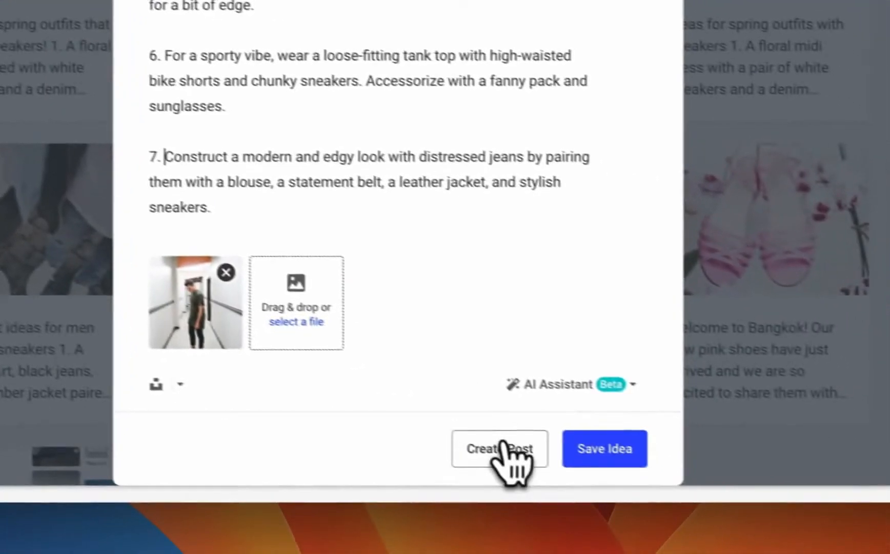
click(500, 449)
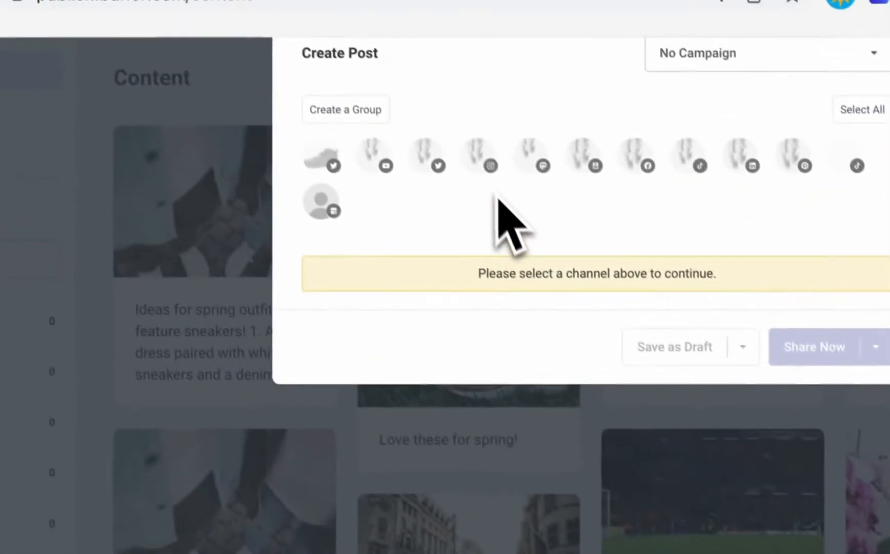
Target the Instagram and Facebook lunasneakers channels and set Shop Grid Link lunasneaks.com/spring
click(633, 169)
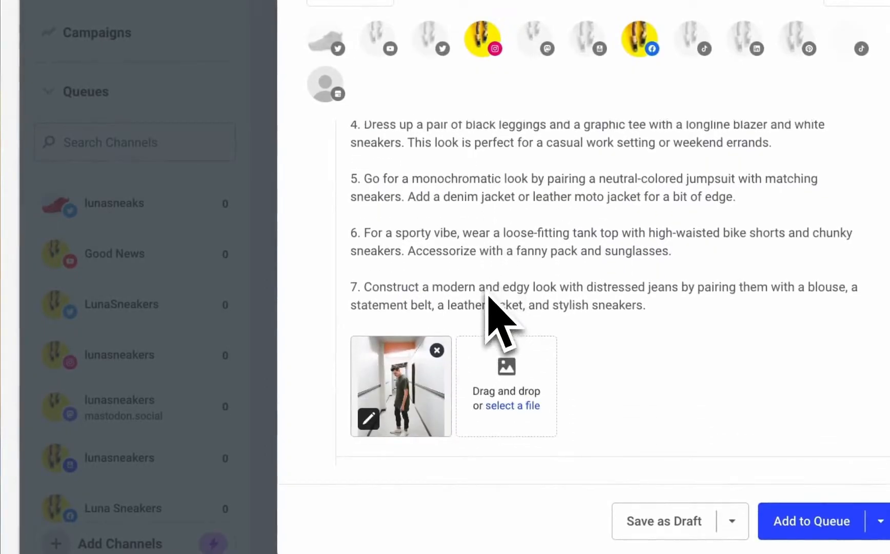
scroll(up, 3)
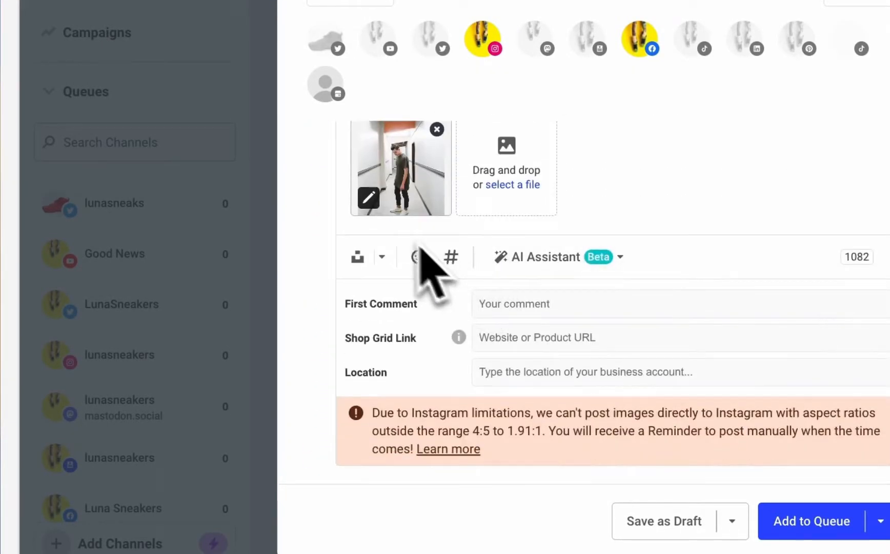
click(368, 199)
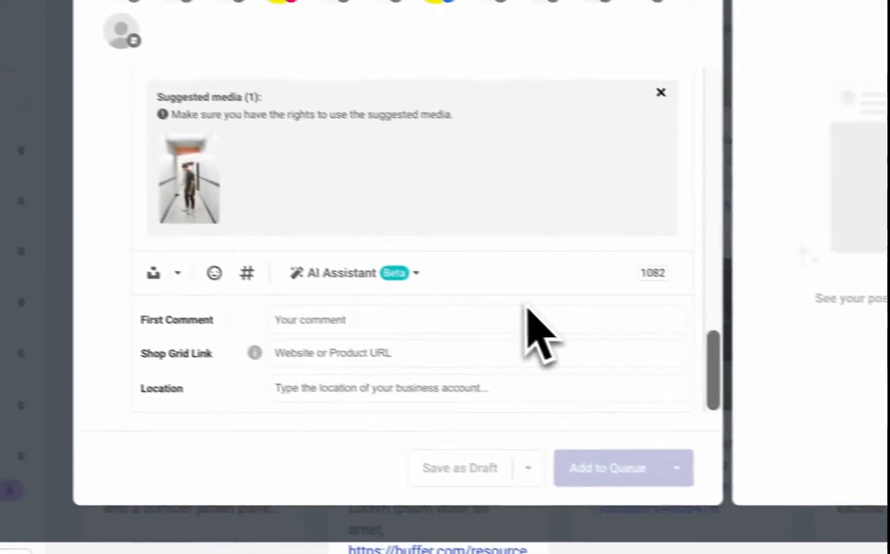
text(linjk)
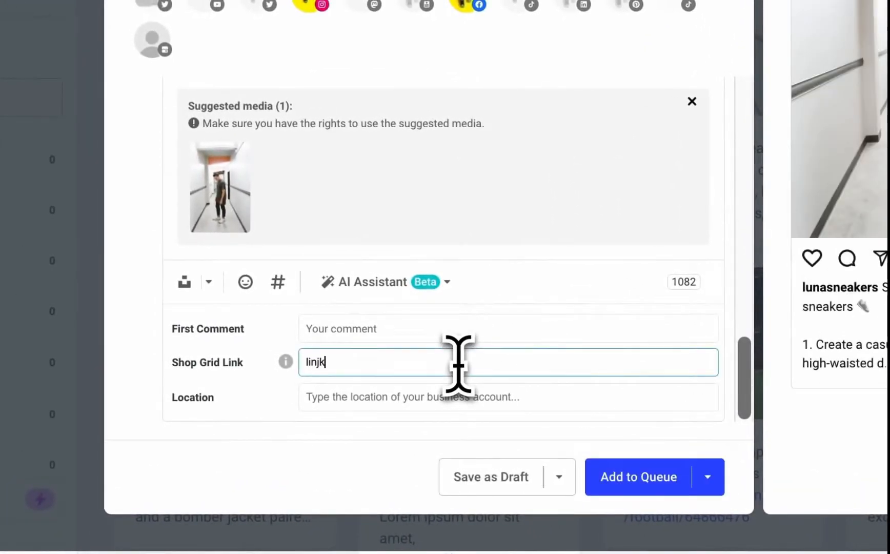
text(lunasneaks.com/spring)
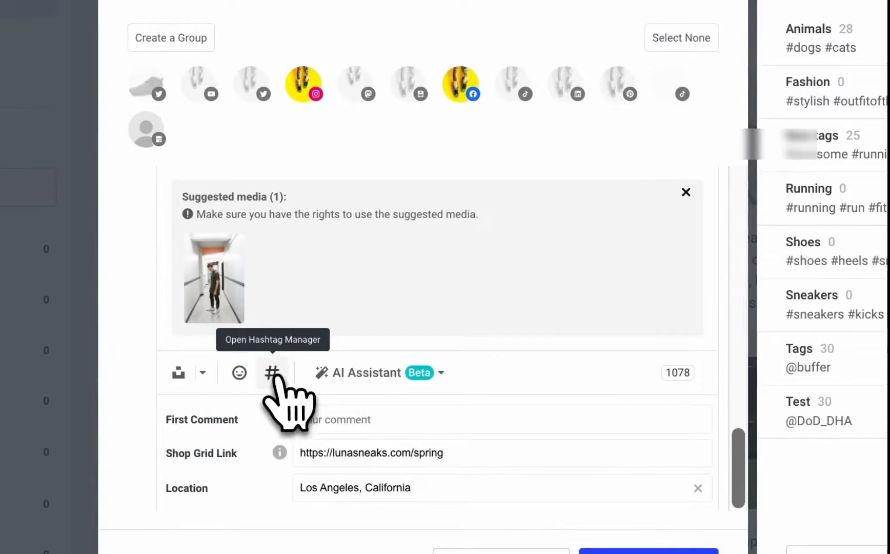
Insert a saved hashtag group from Hashtag Manager and review the Add to Queue scheduling choices
click(272, 373)
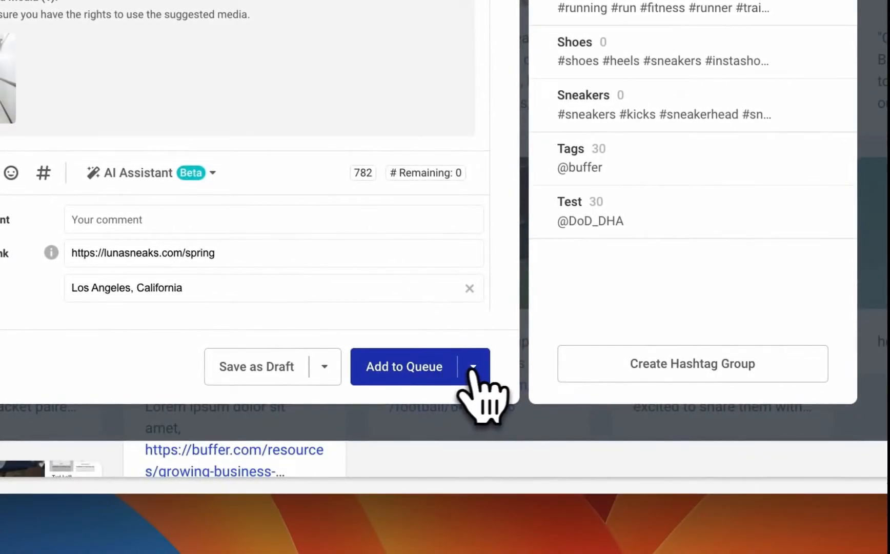
click(473, 366)
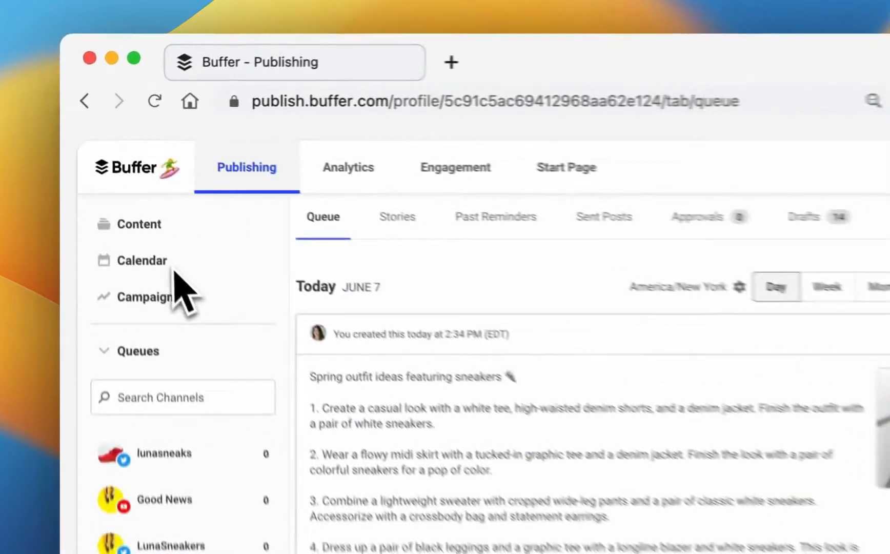
Queue the post and confirm it in the Instagram lunasneakers queue for today at 5:00 PM EDT
click(142, 260)
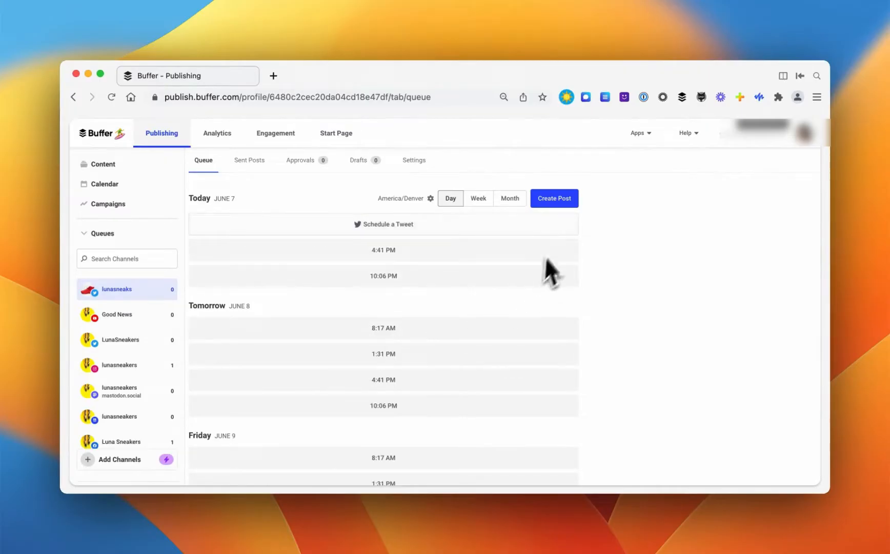
click(119, 365)
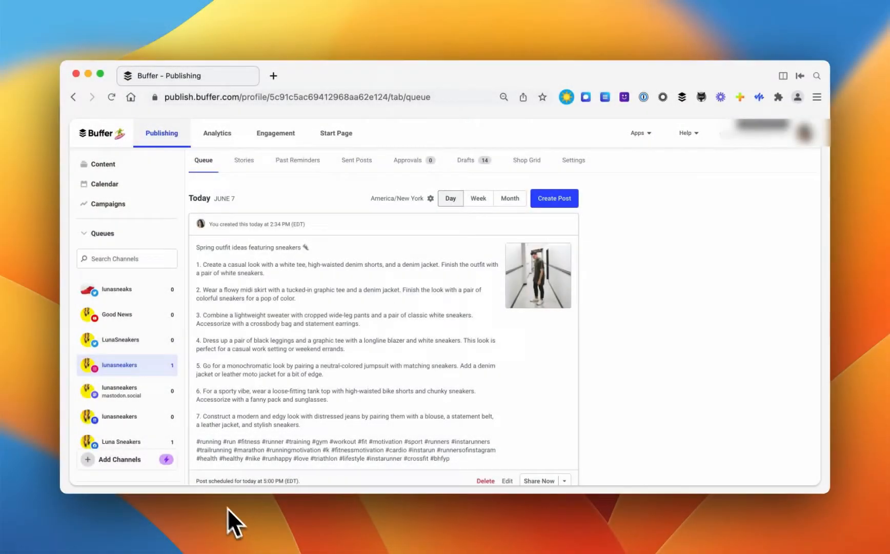
scroll(down, 3)
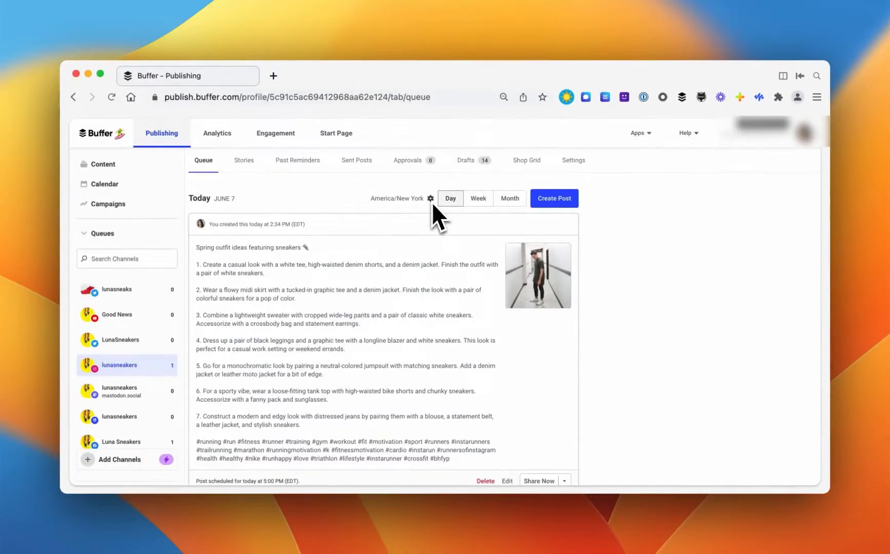
mouse_move(472, 205)
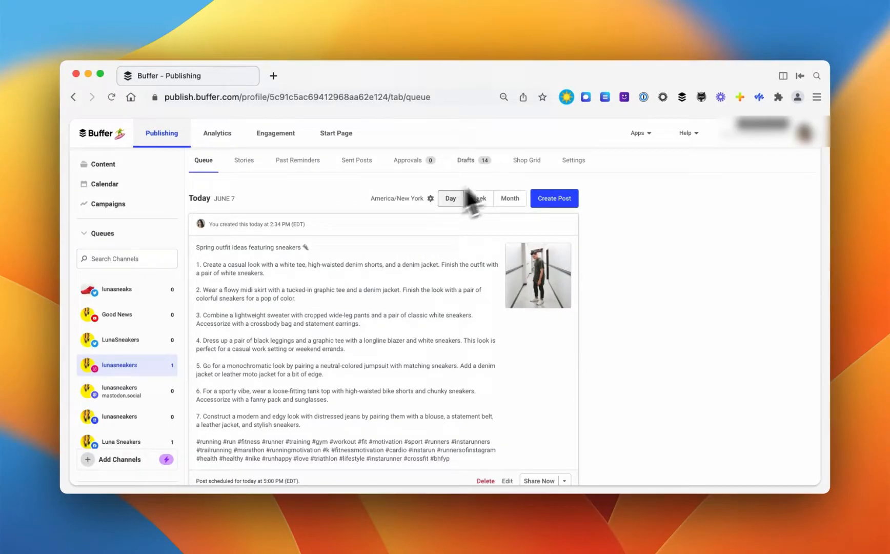
In the lunasneakers Posting Schedule, set the timezone to Los Angeles and review the weekday posting times
click(574, 160)
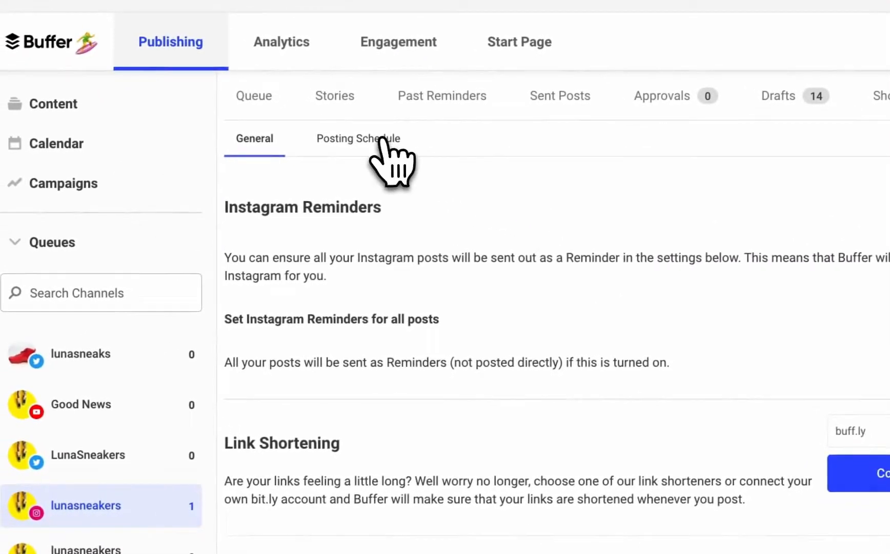
click(358, 138)
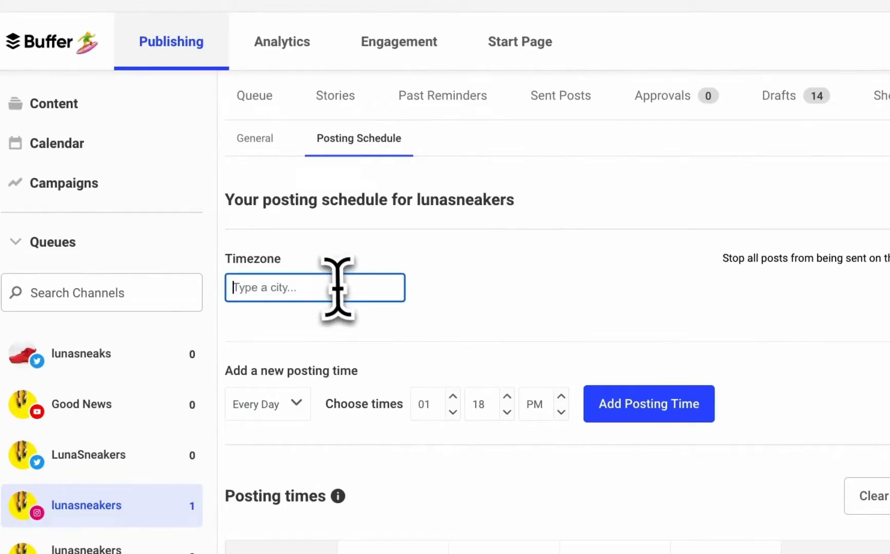
text(los angel)
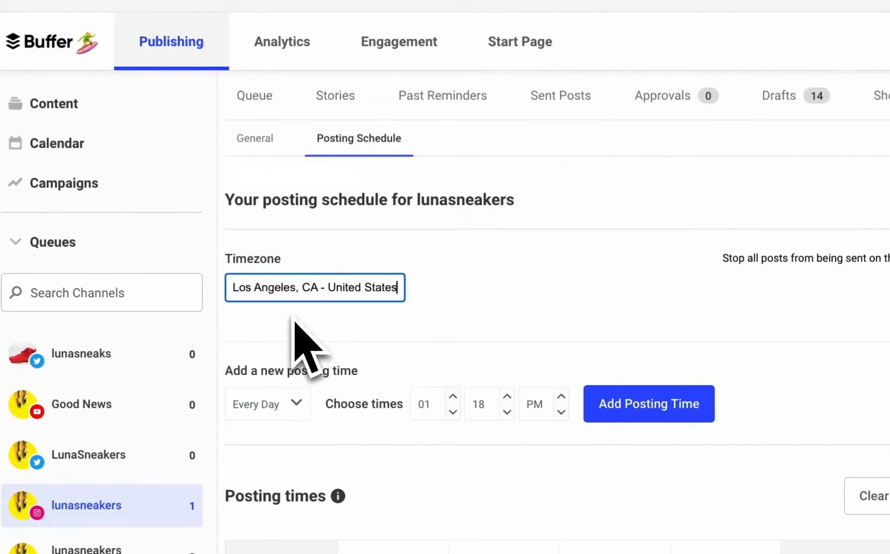
scroll(down, 3)
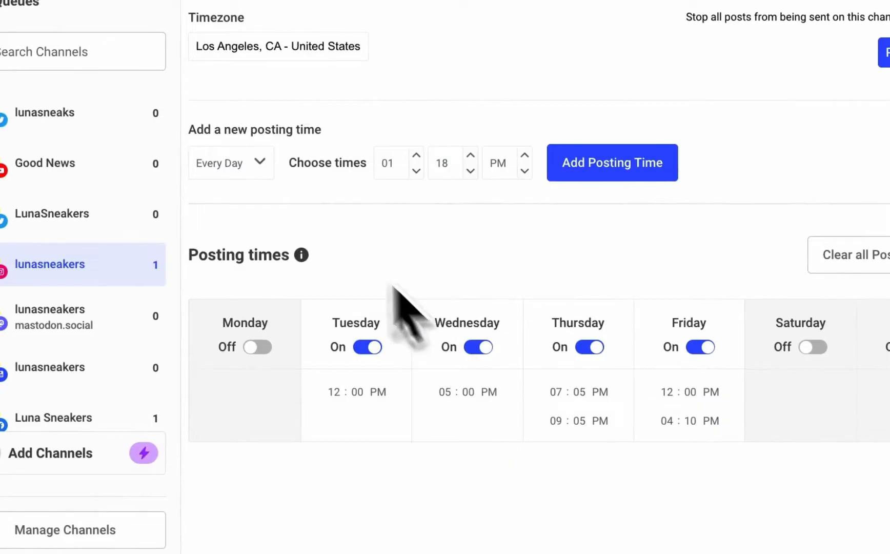
mouse_move(278, 233)
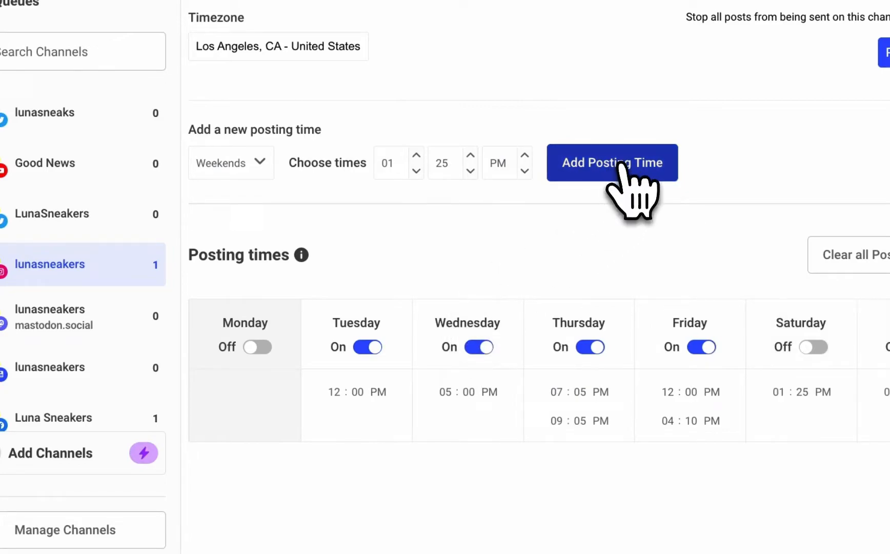
mouse_move(652, 284)
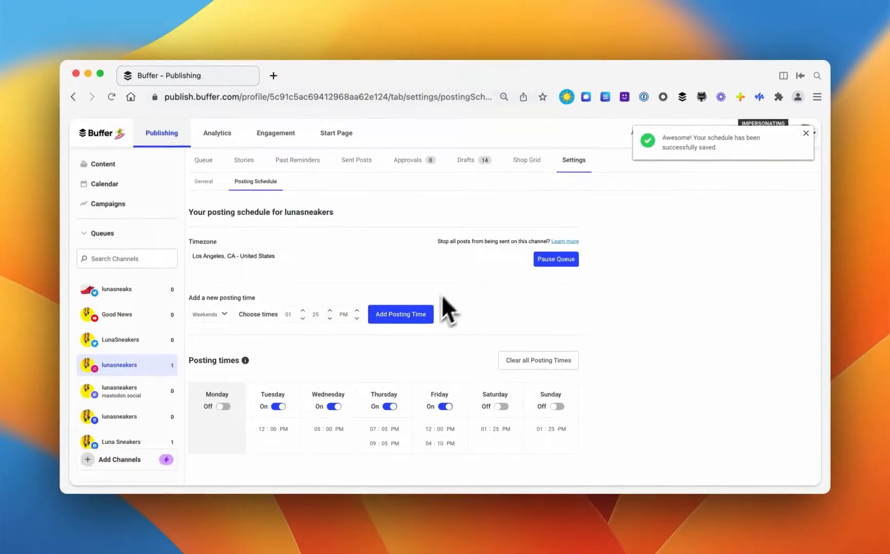
mouse_move(482, 164)
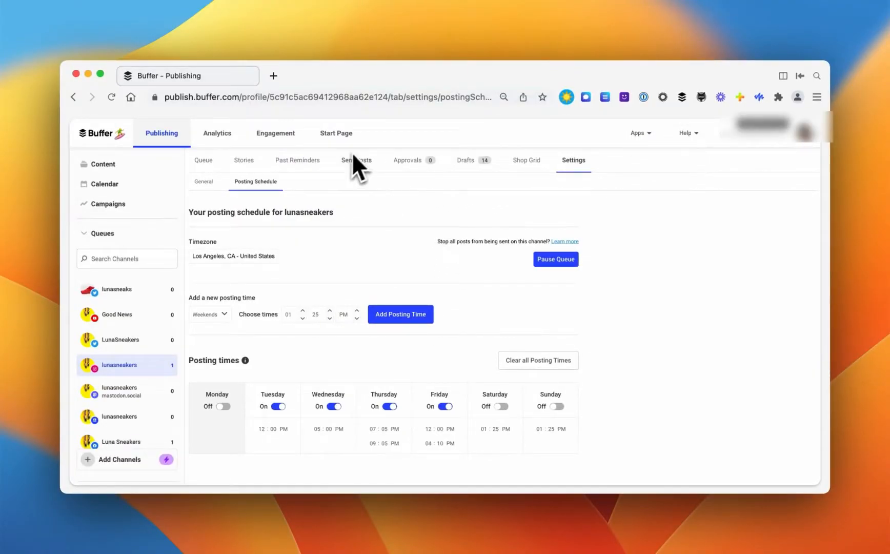
mouse_move(255, 185)
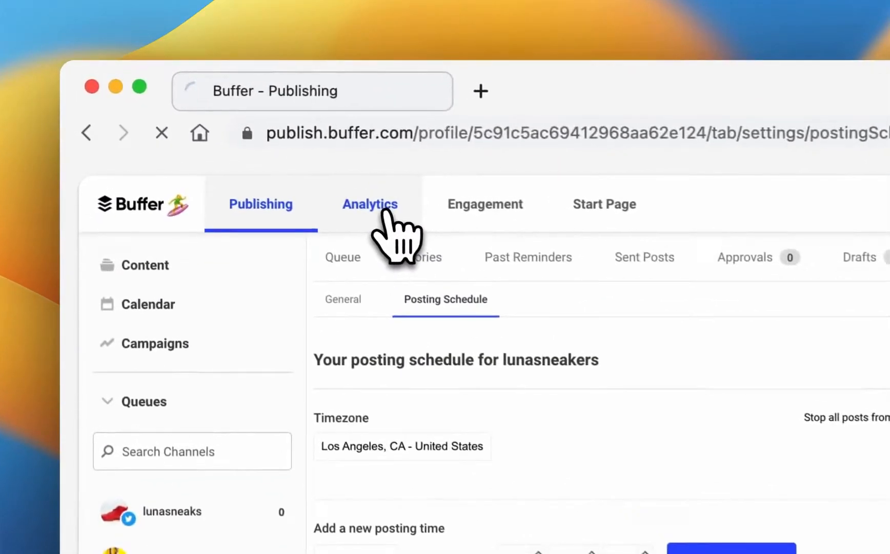
Show the Analytics home totals, then the Luna Sneakers Facebook channel analytics
click(370, 204)
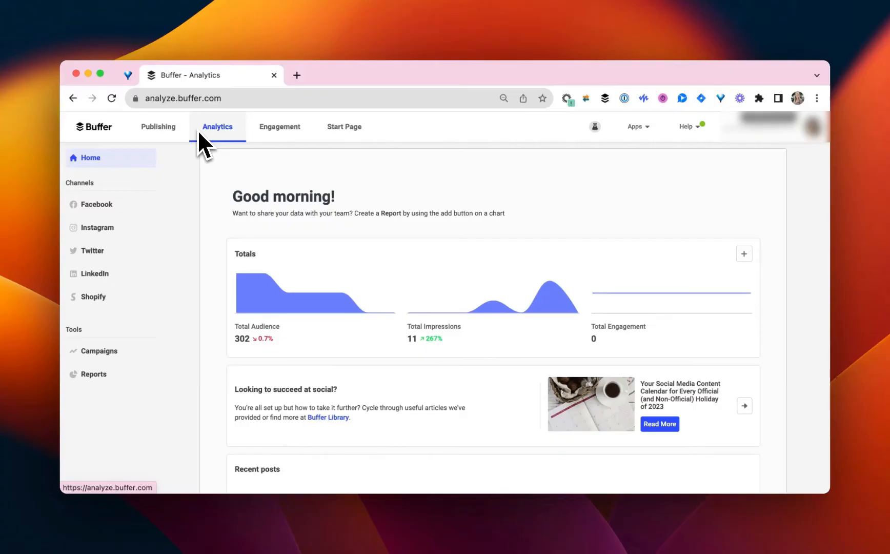
mouse_move(182, 286)
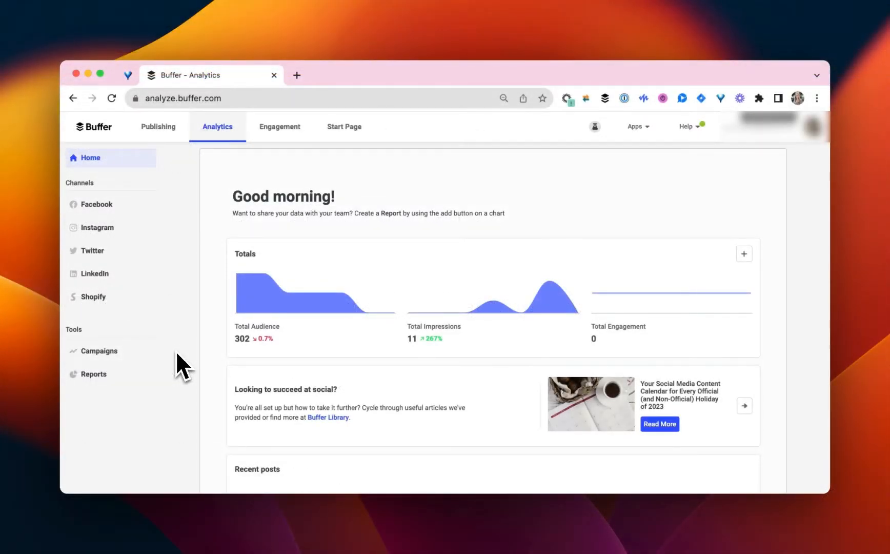
click(96, 204)
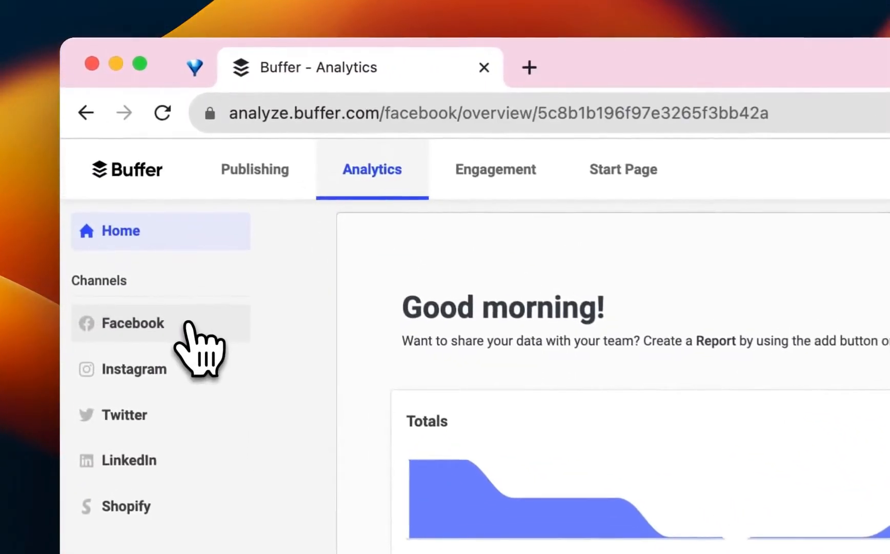
With a preset date range, review Facebook Posts, Audience and Answers, and add the answers chart to a report
click(134, 322)
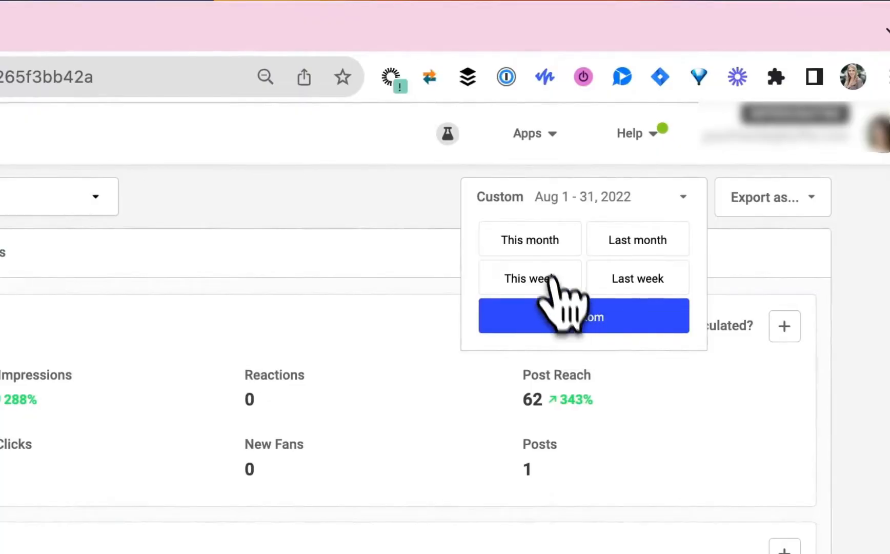
click(637, 240)
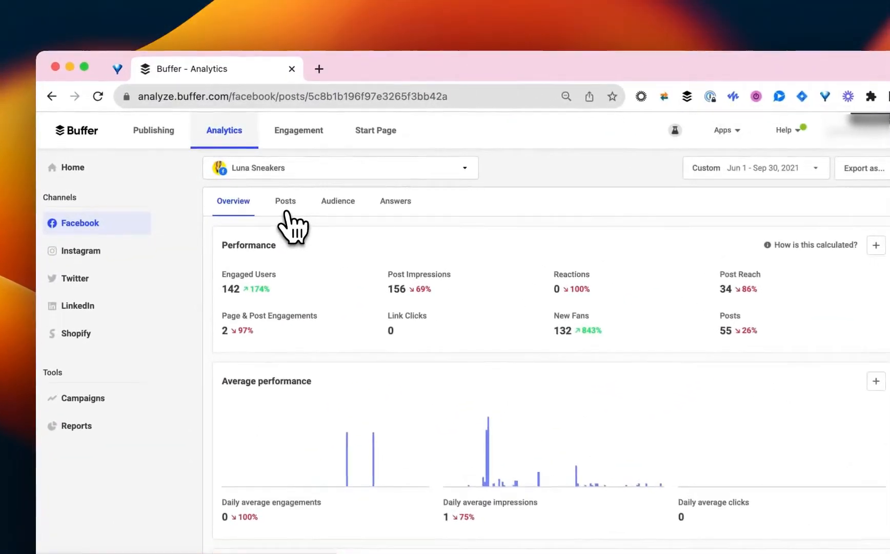
click(285, 201)
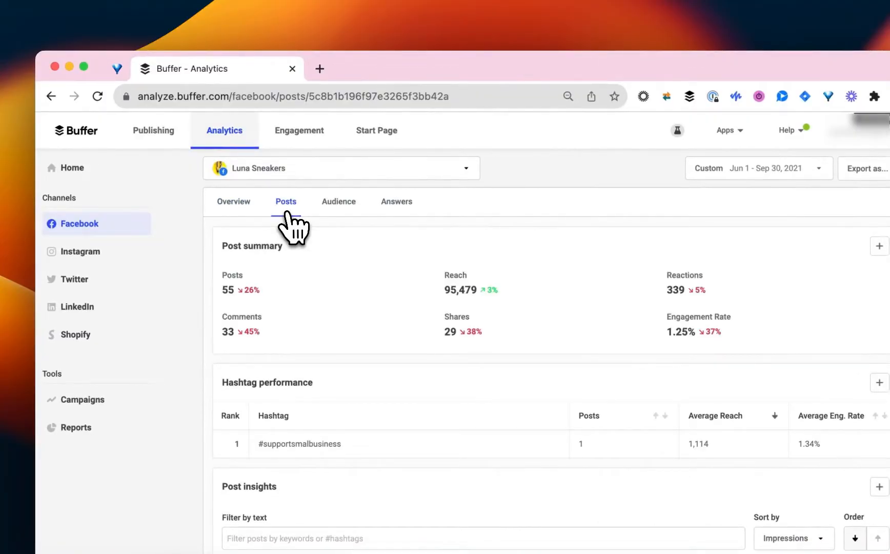
click(338, 201)
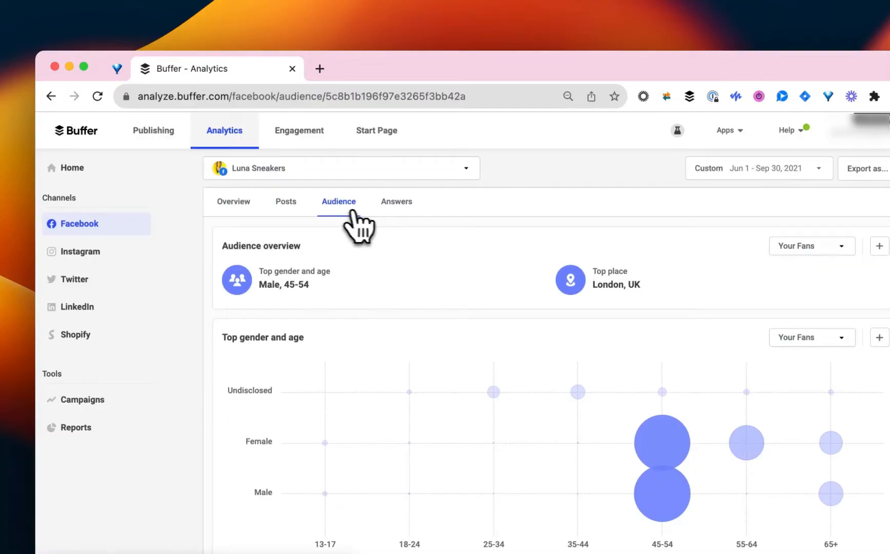
click(396, 201)
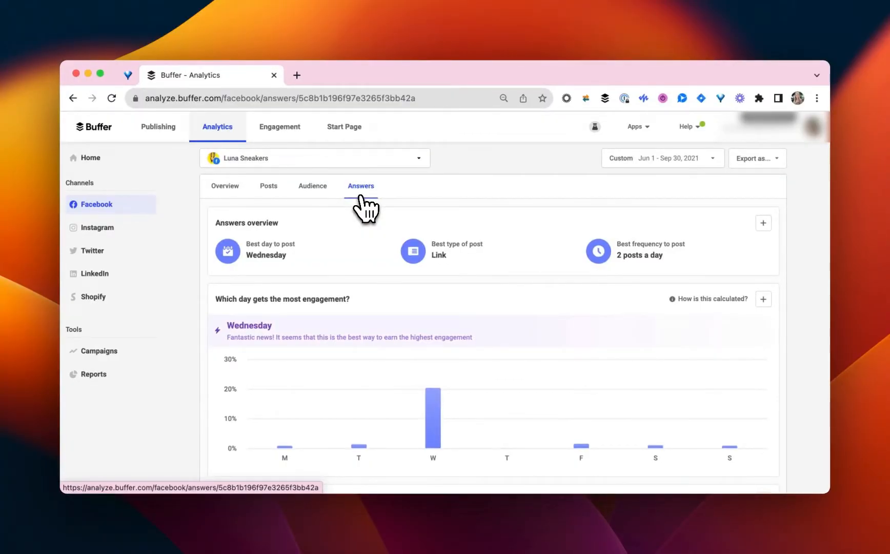
mouse_move(764, 222)
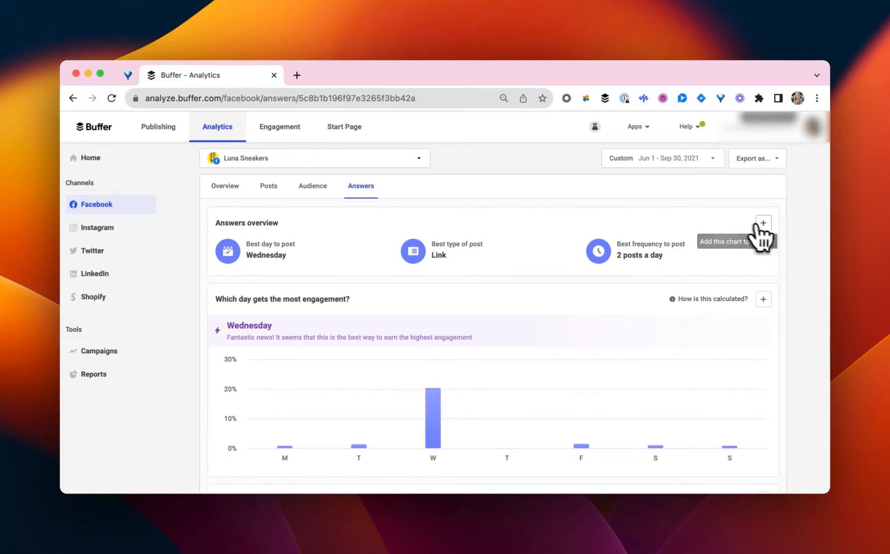
click(763, 222)
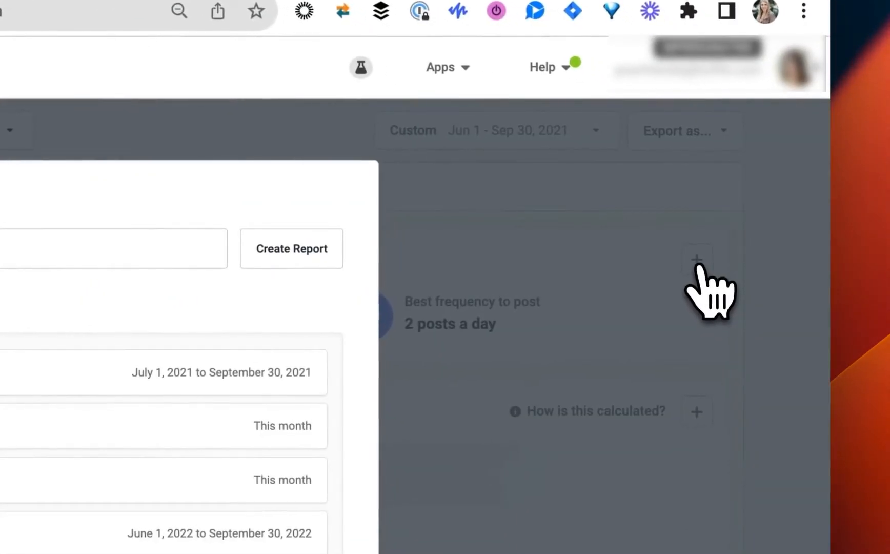
Add the chart to a report, then open 'End of summer report' (August 1 - 23, 2023) from Tools > Reports
click(697, 260)
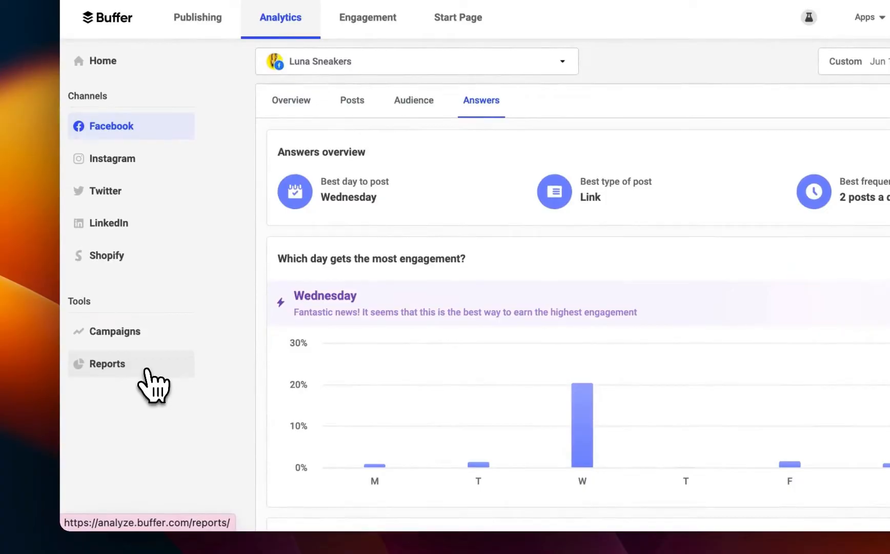
click(106, 364)
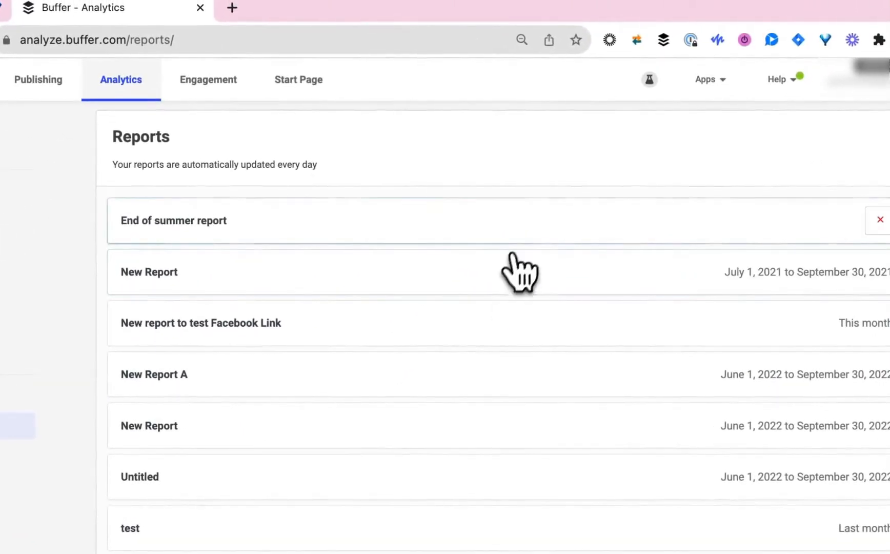
click(149, 271)
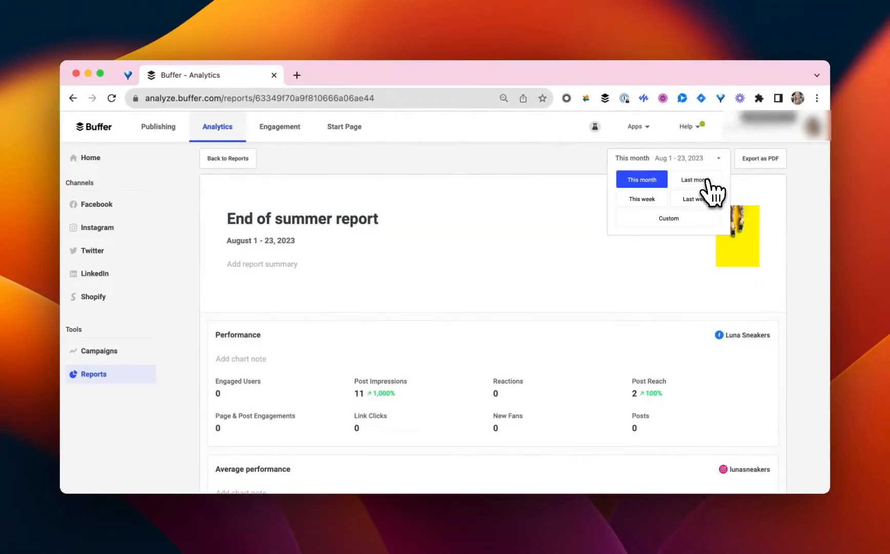
mouse_move(670, 205)
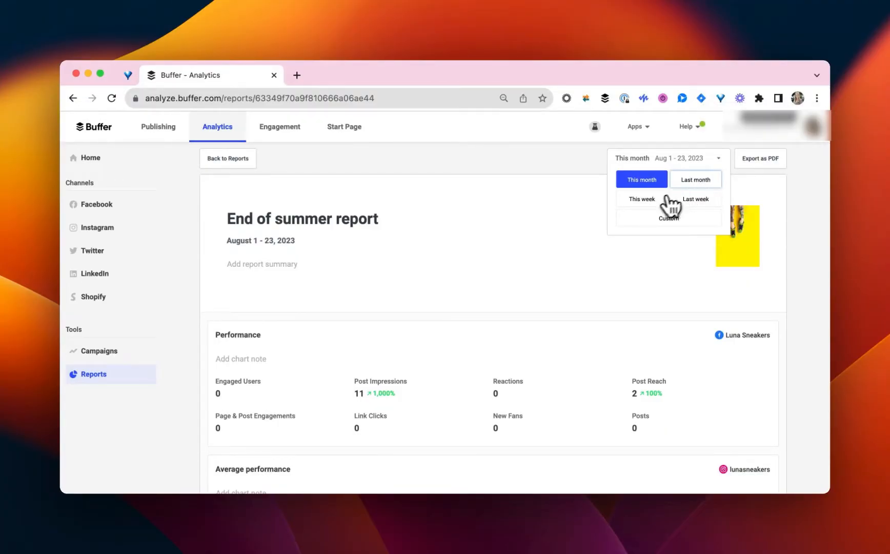
mouse_move(684, 231)
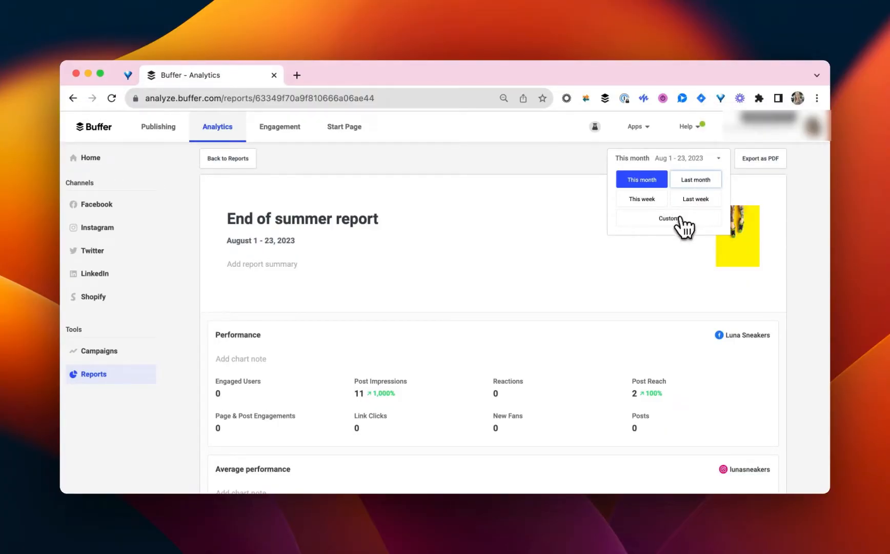
mouse_move(349, 199)
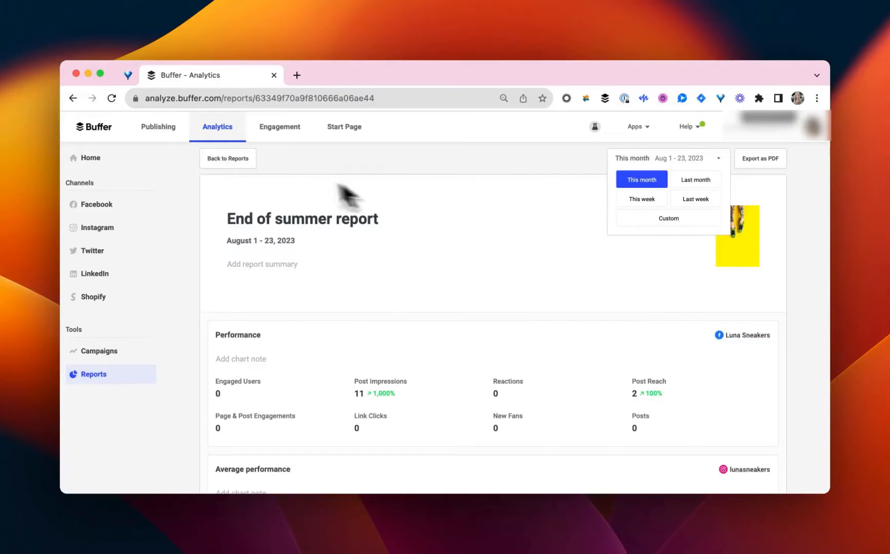
mouse_move(210, 147)
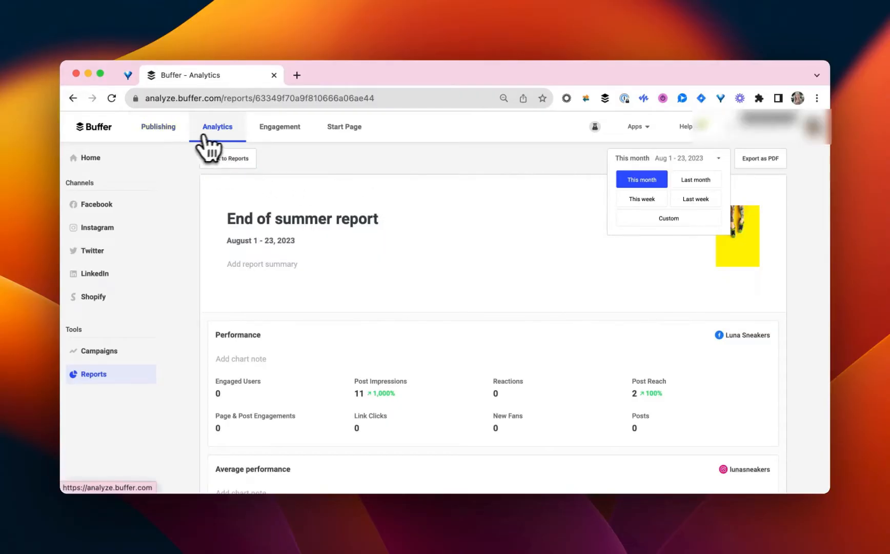
mouse_move(279, 127)
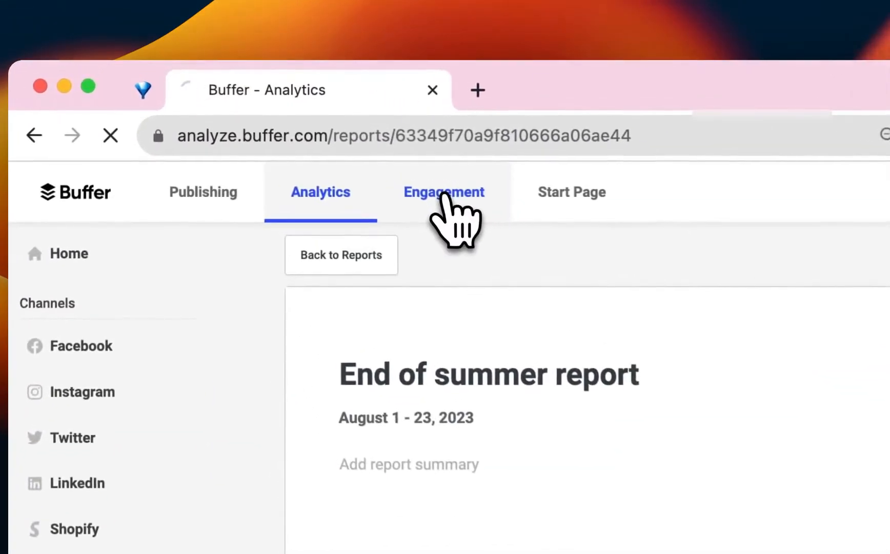
In Engagement, show the Luna Sneakers Facebook page's comments on the spring sneaker post
click(444, 192)
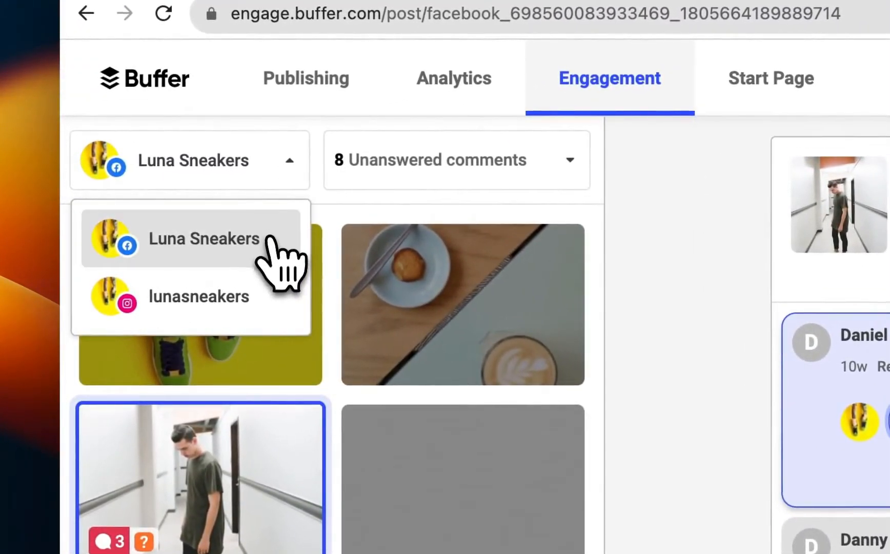
click(203, 239)
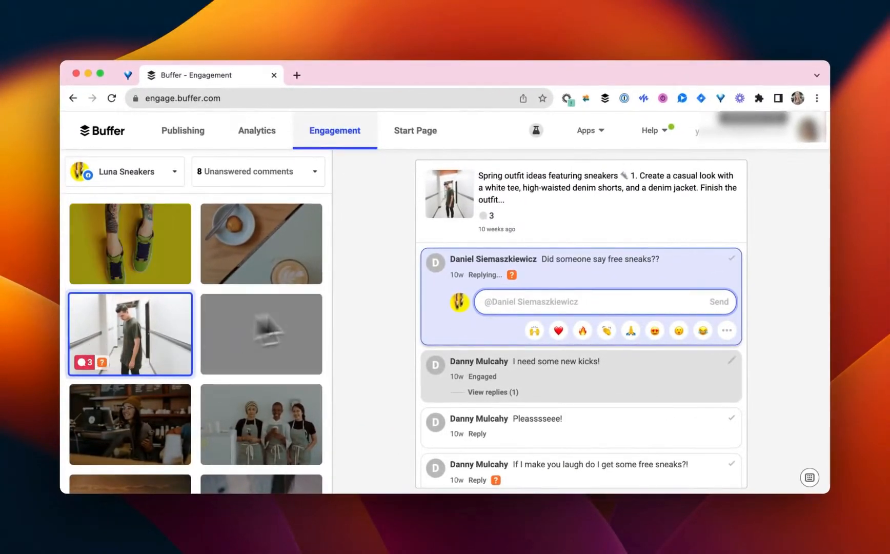
scroll(down, 3)
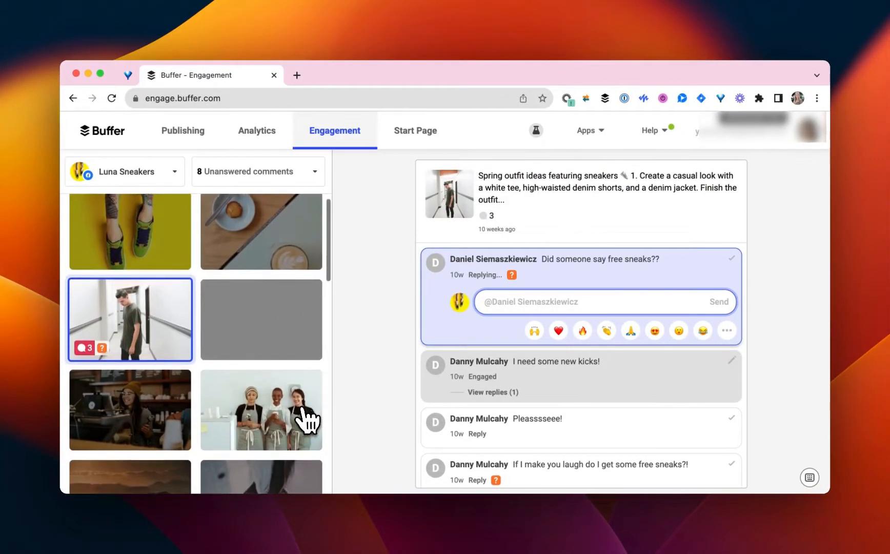
scroll(down, 3)
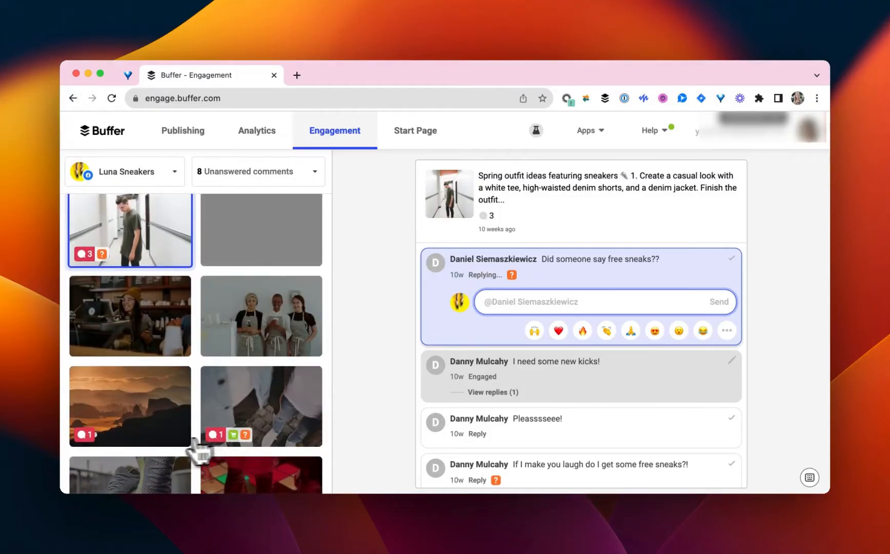
scroll(down, 3)
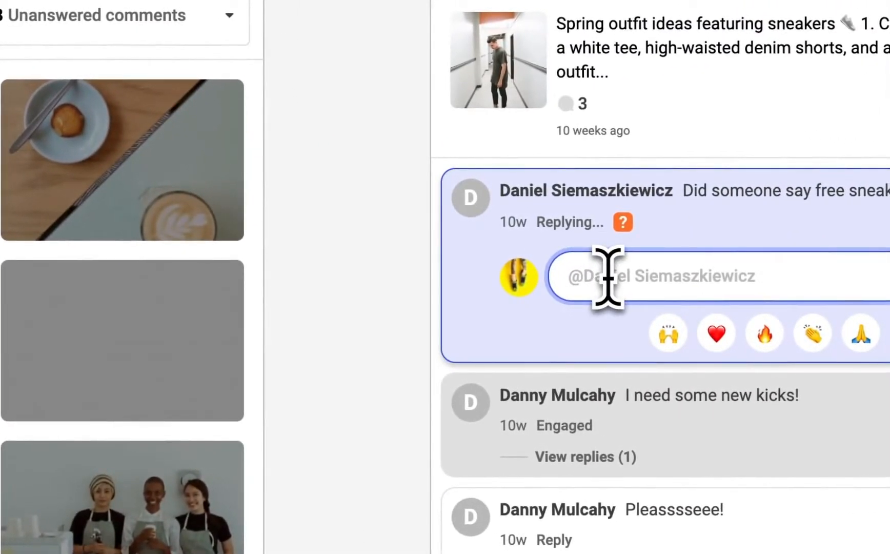
Reply 'Yes we did!' and '100' to the comments, marking the free-sneaks comment Engaged
text(Yes we did!)
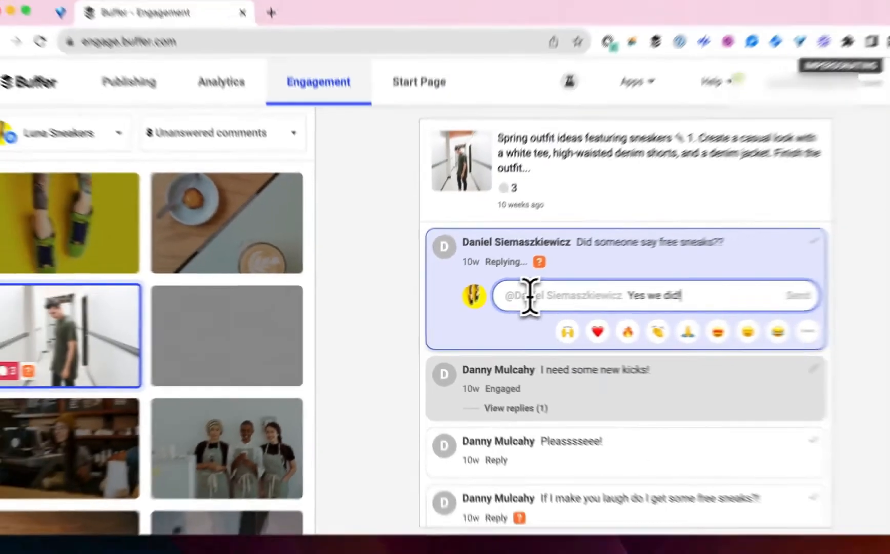
click(797, 295)
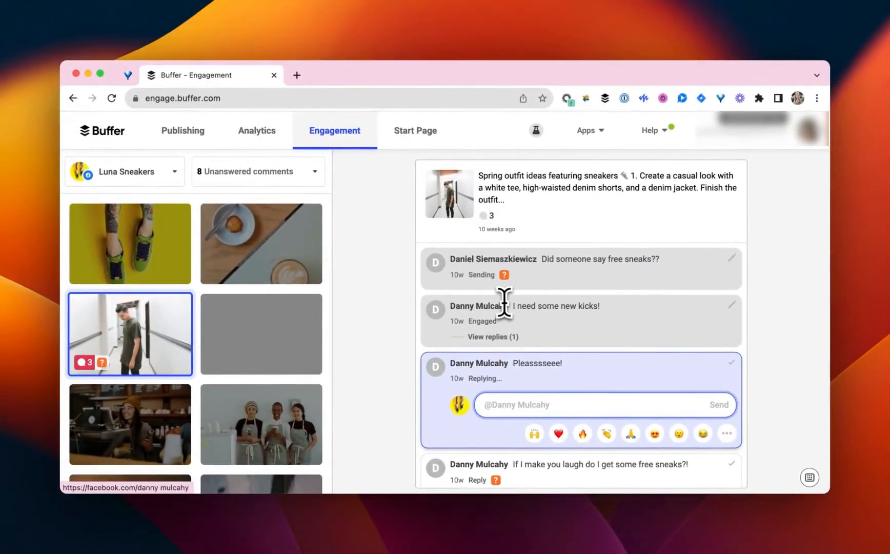
click(582, 433)
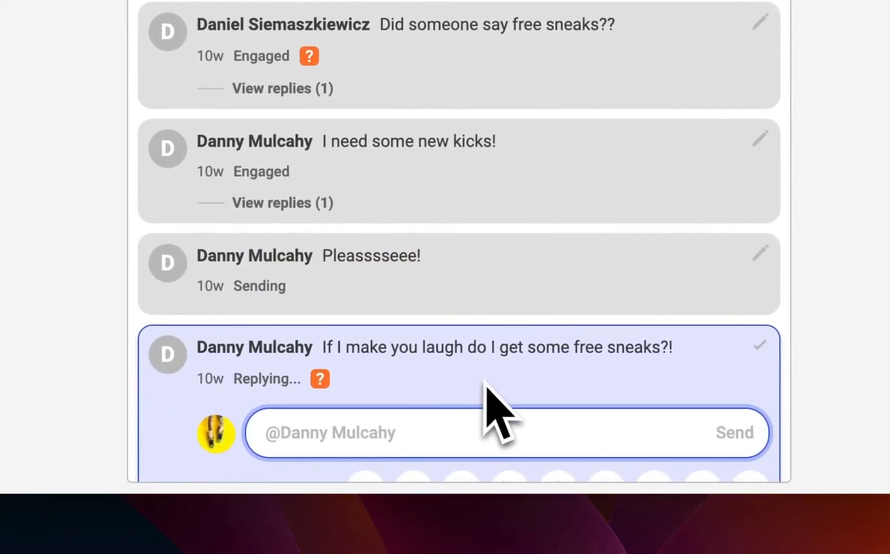
text(100)
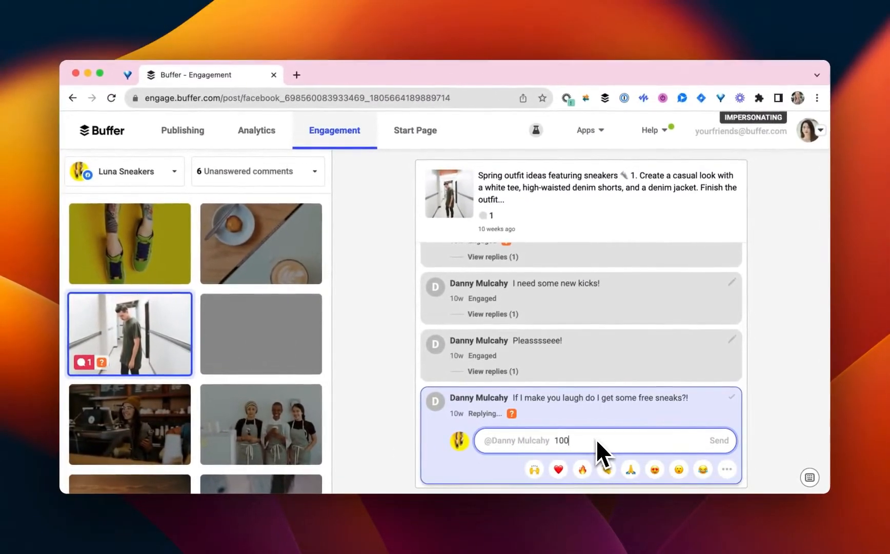
click(718, 440)
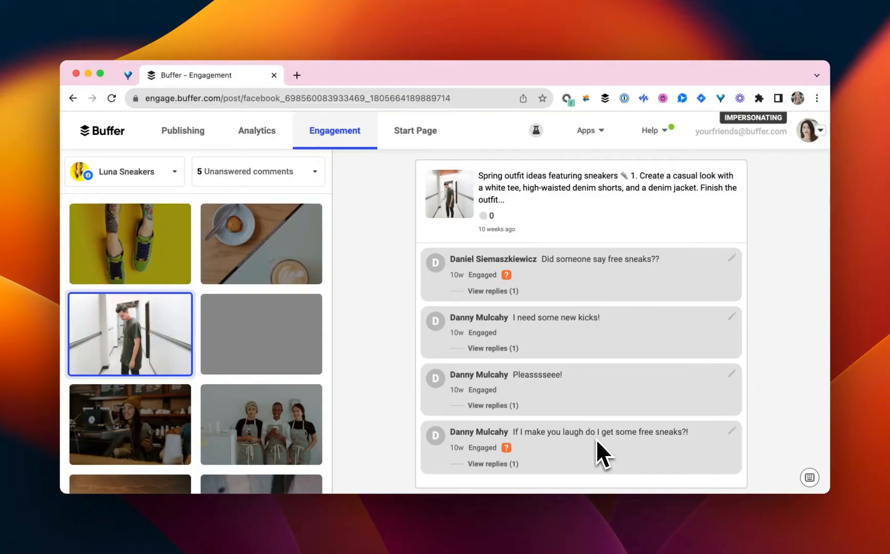
mouse_move(381, 188)
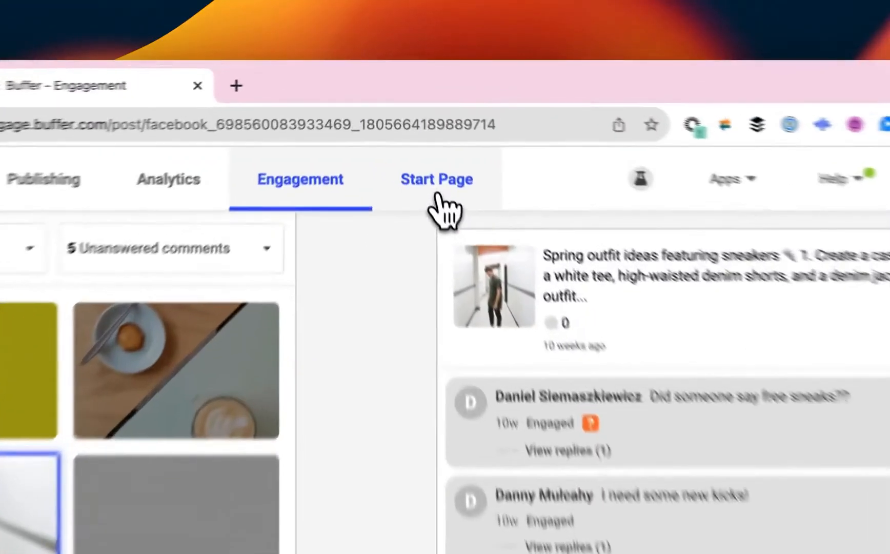
Create a new Start Page named 'LunaX Event' from the default template
click(436, 179)
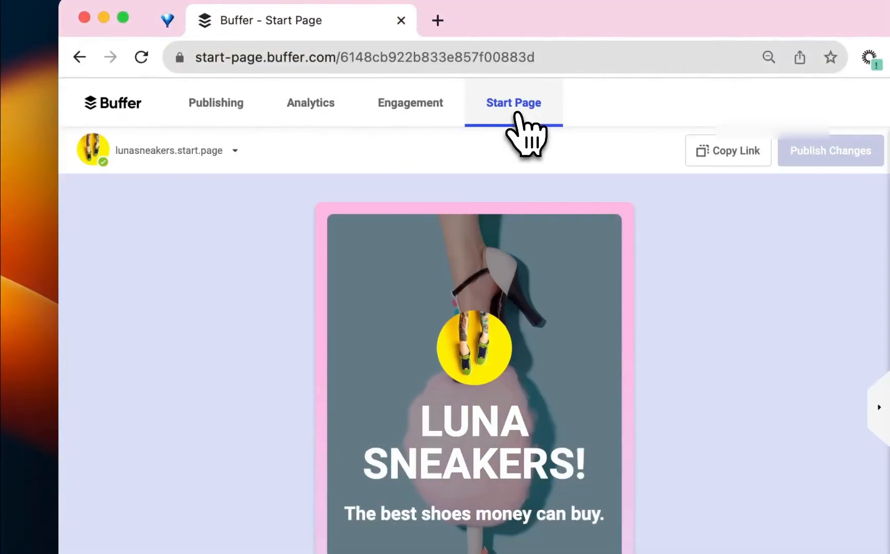
mouse_move(329, 170)
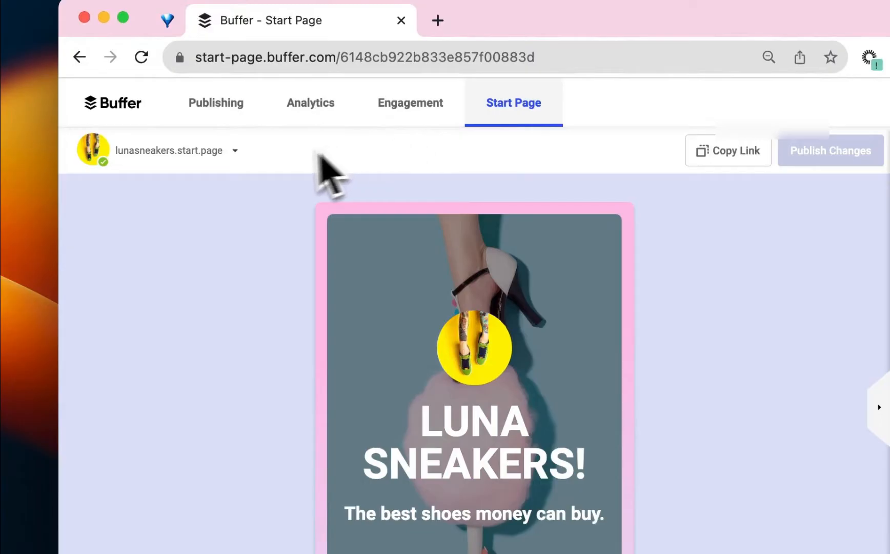
click(233, 151)
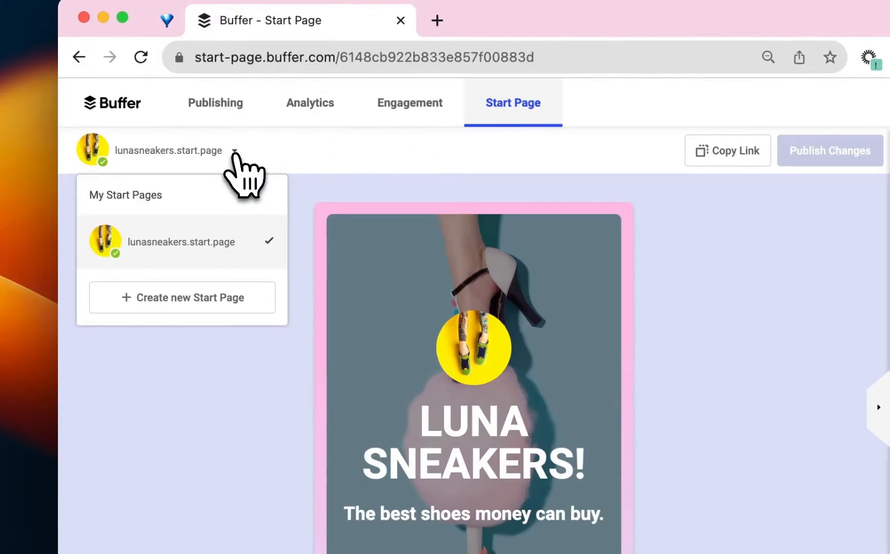
click(181, 297)
text(Luna)
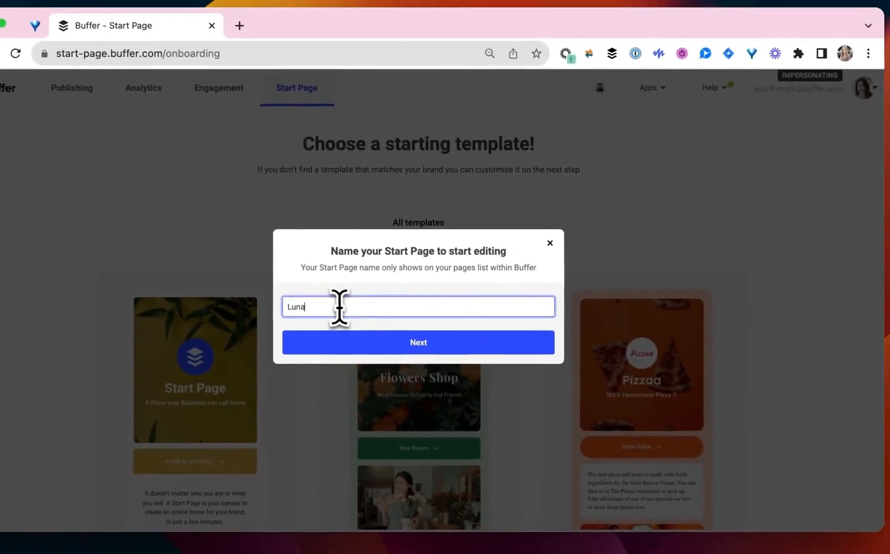
text(X Event)
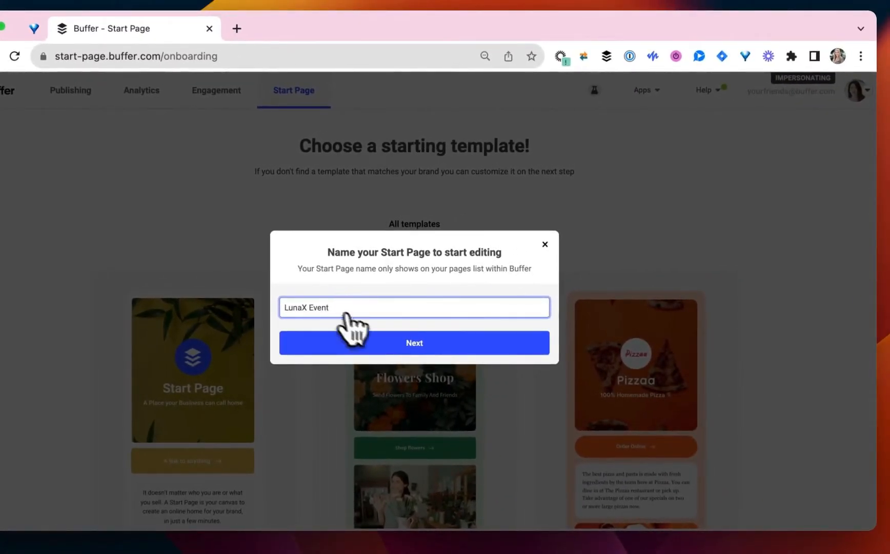
click(414, 343)
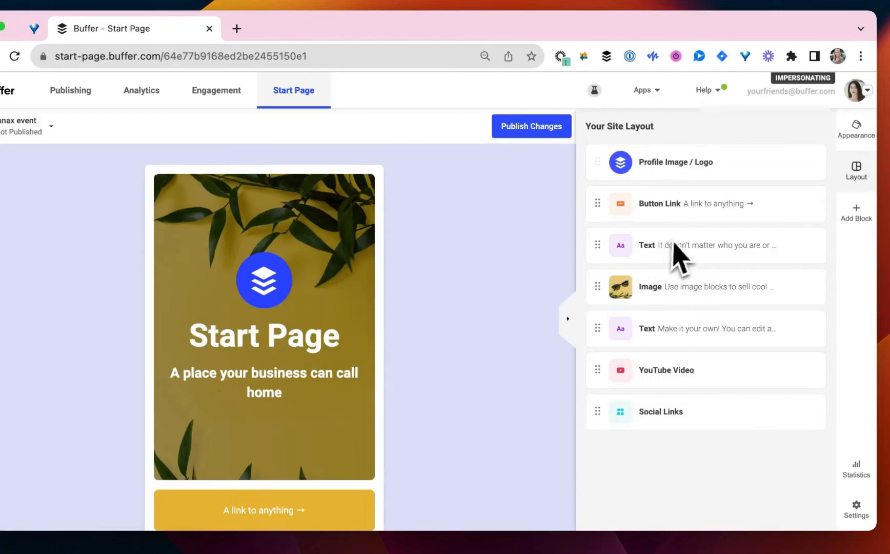
Apply the black theme with red buttons and set the header alt text to 'LunaX Event!'
click(857, 130)
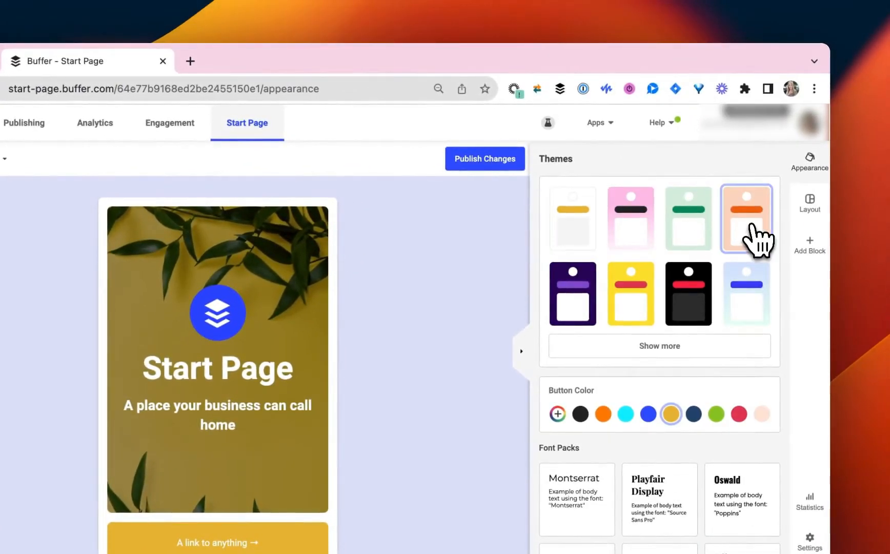
click(688, 294)
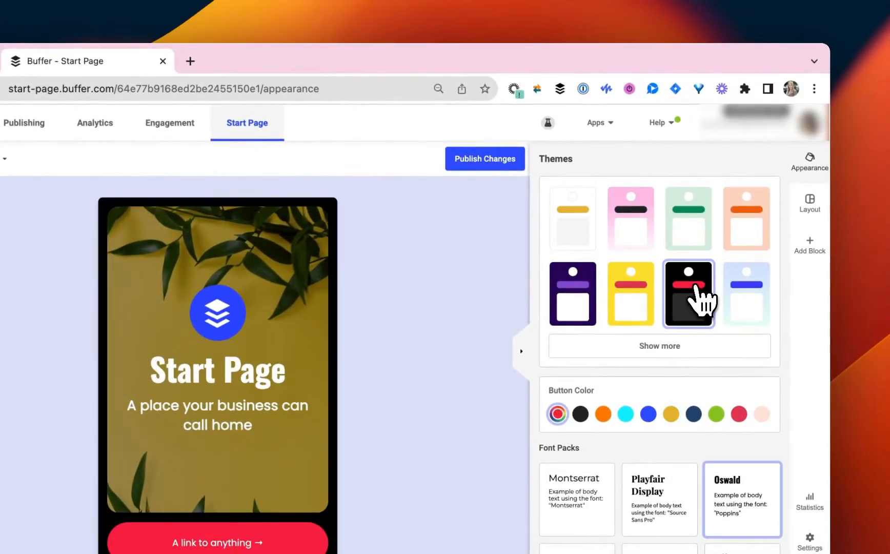
click(809, 202)
text(Luna)
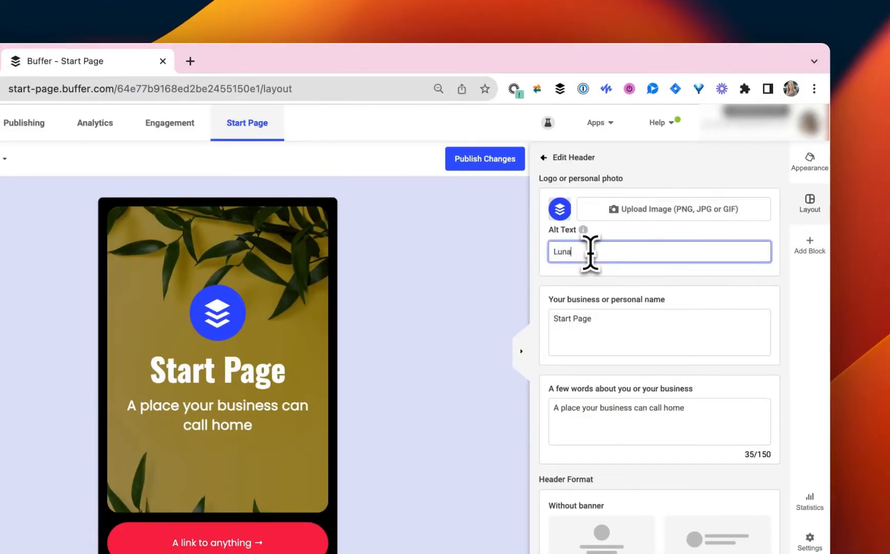
text(X Event!)
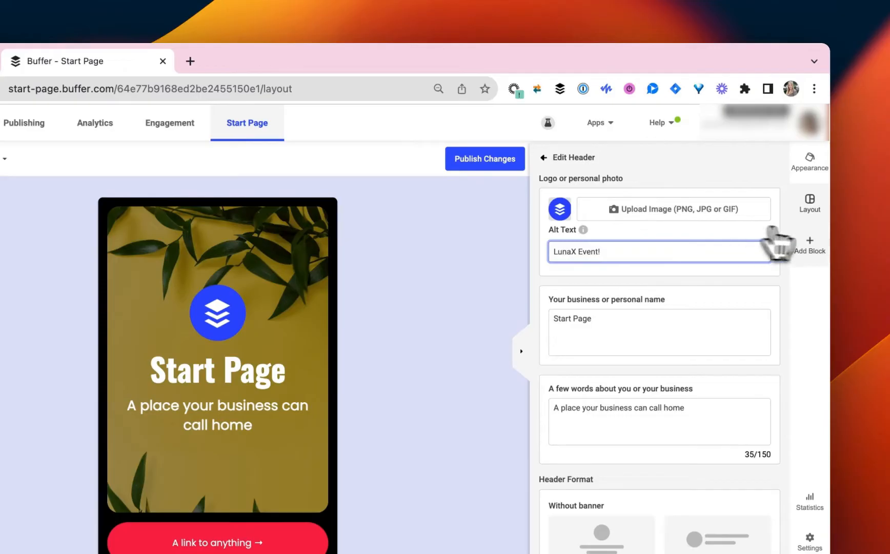
Add a Button Link block labelled '...your spot'
click(811, 228)
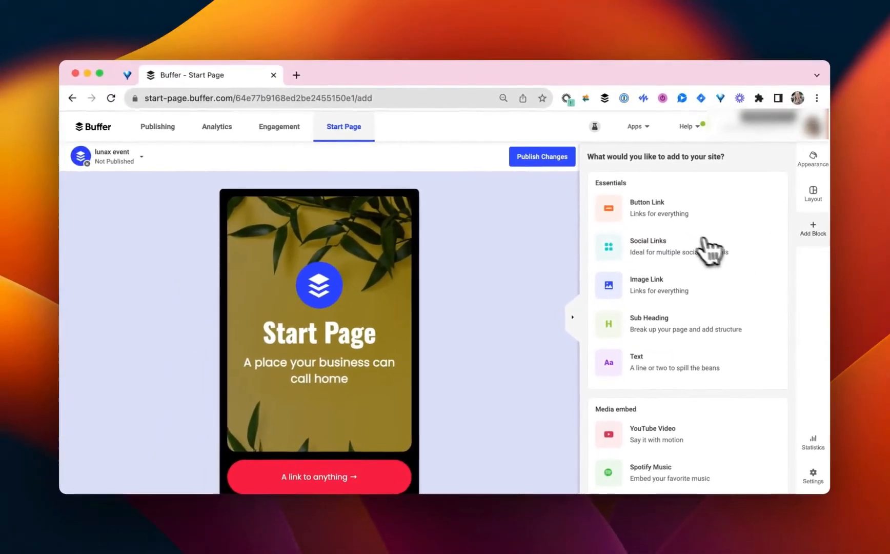
click(646, 207)
text(Click me to reserve h)
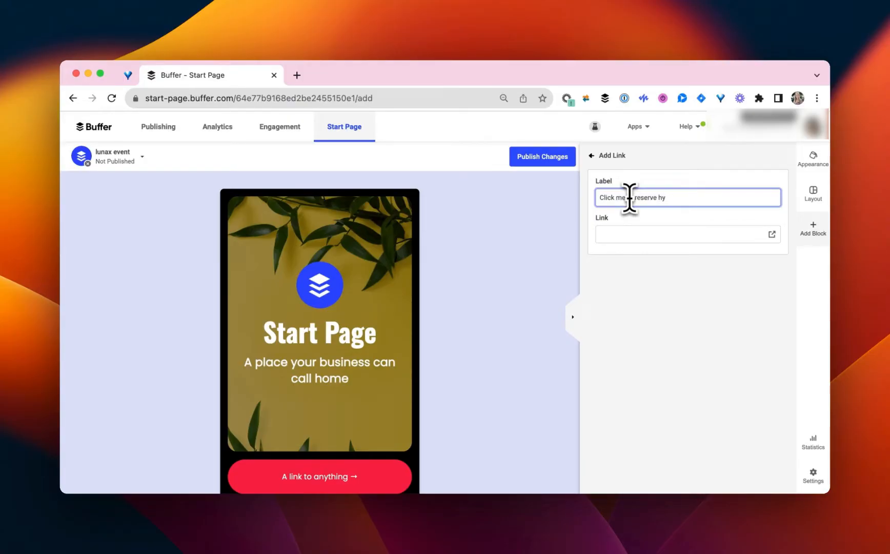
text(your spot)
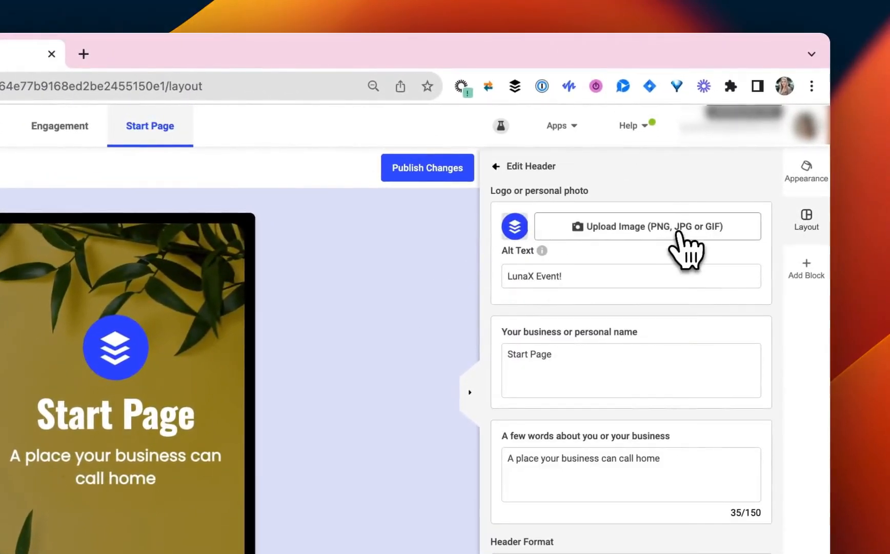
Give the header the sneakers logo, title 'It's coming!', date 'August 1st, 2024' and a yellow banner
click(630, 226)
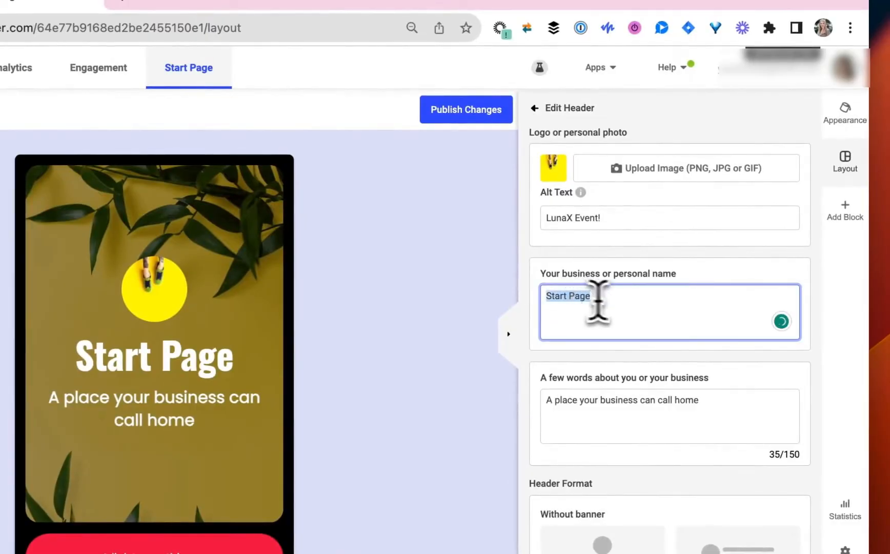
text(It's)
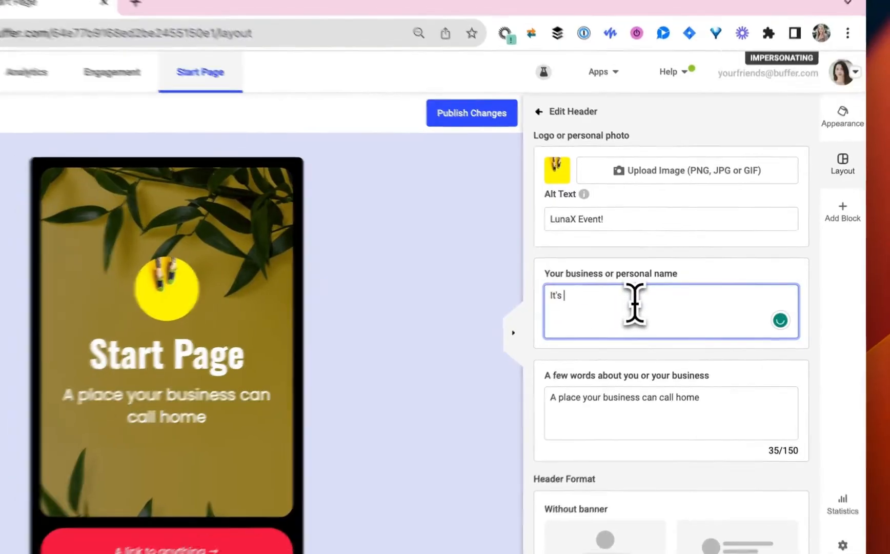
text(coming!)
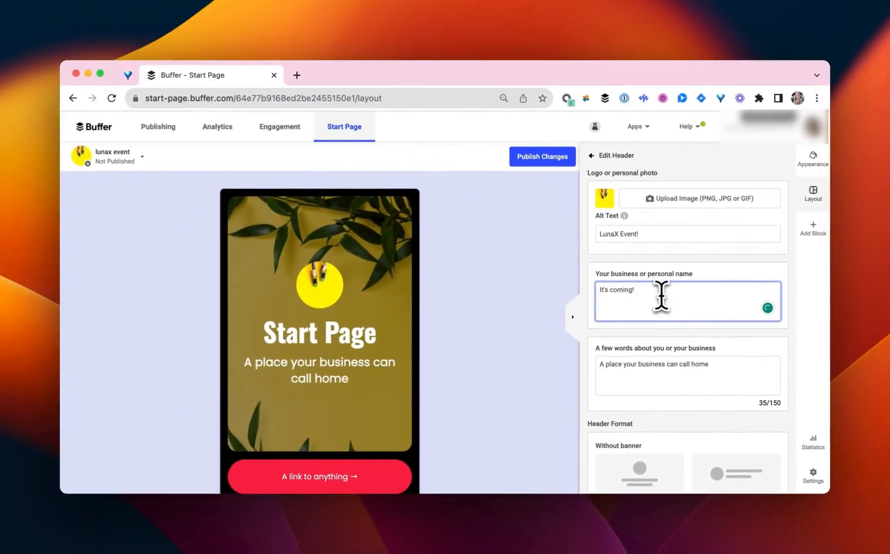
text(August 1st, 202)
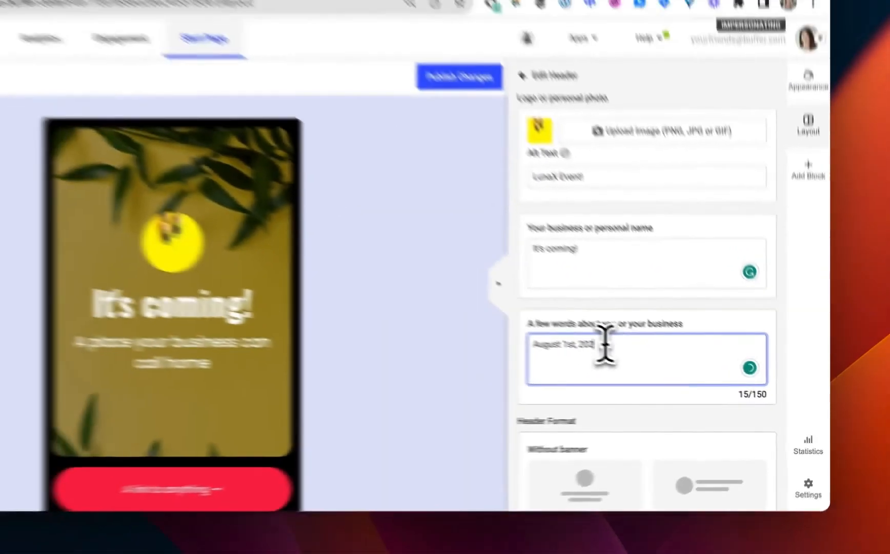
text(4)
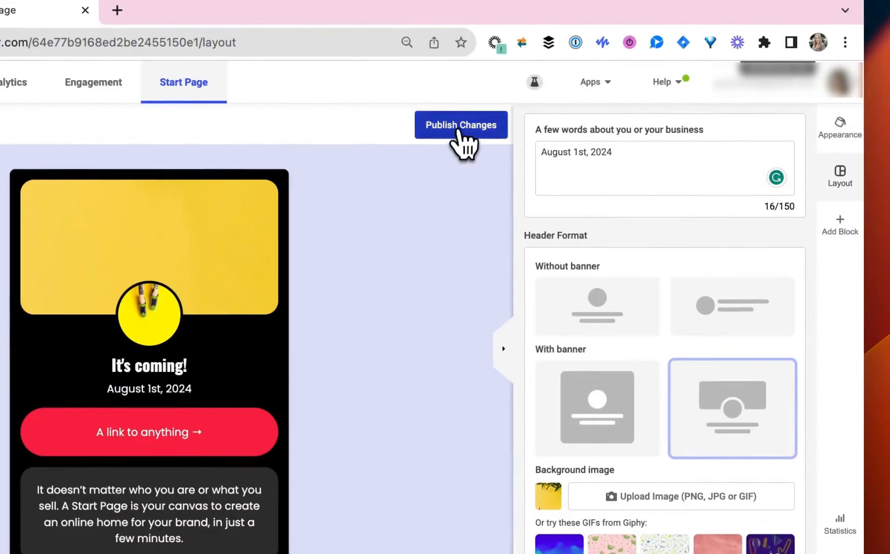
Publish the Start Page at lunaxevent.start.page and copy its live link
click(461, 125)
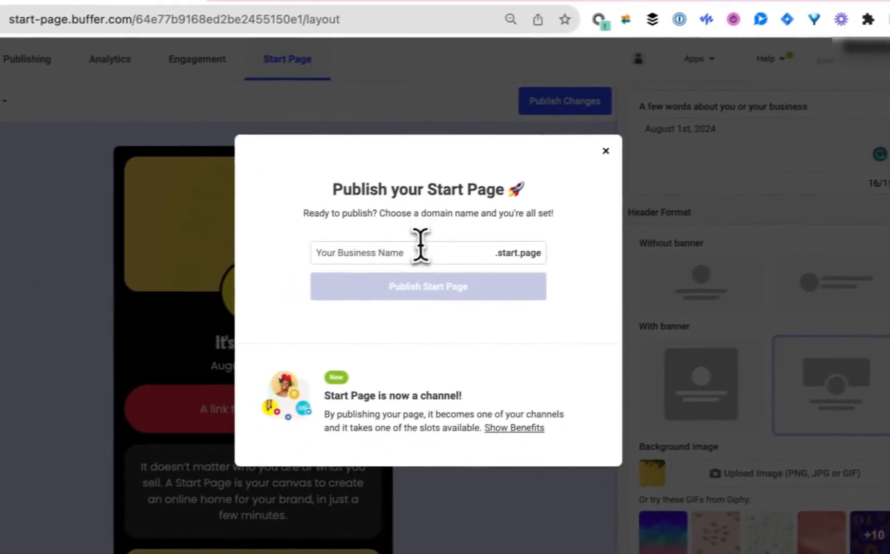
text(lunax)
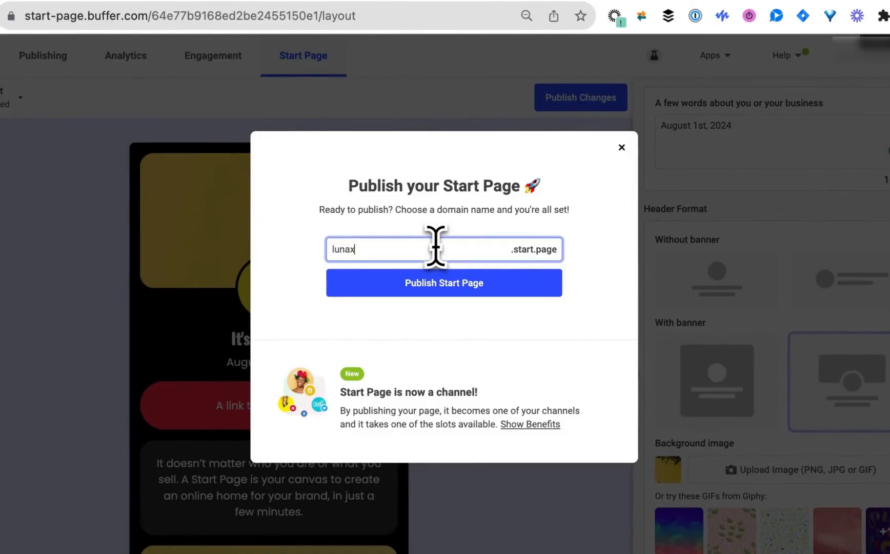
text(event)
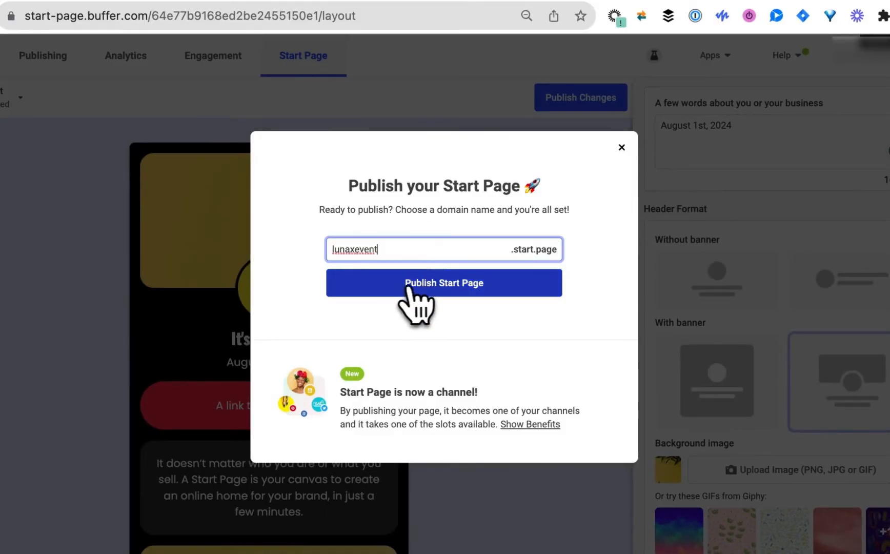
click(444, 284)
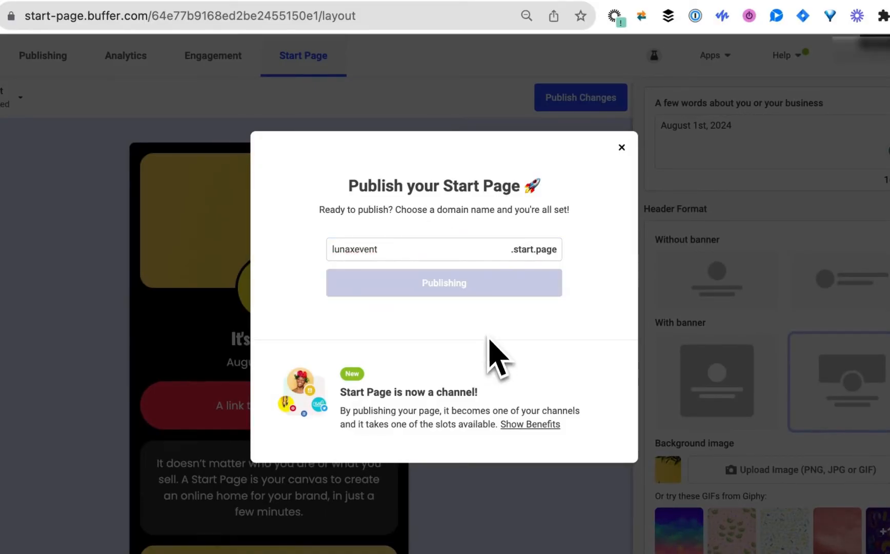
click(444, 284)
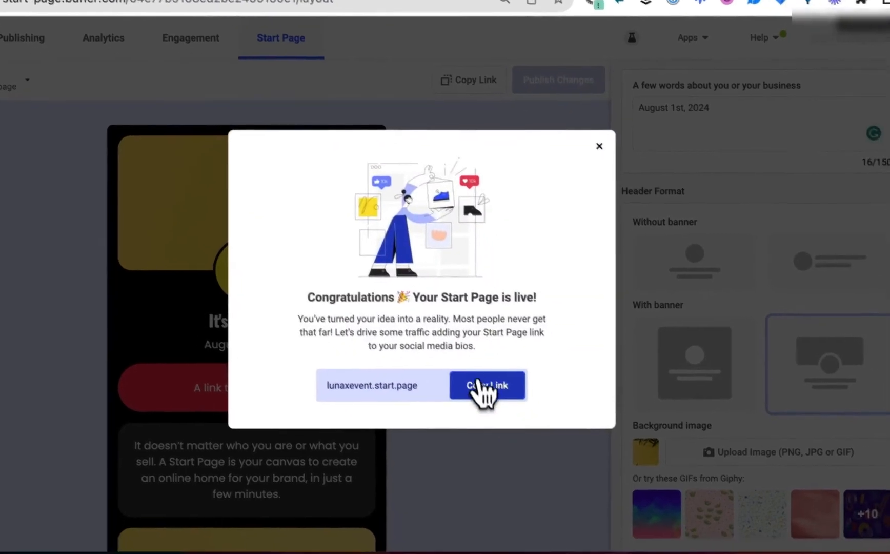
click(487, 386)
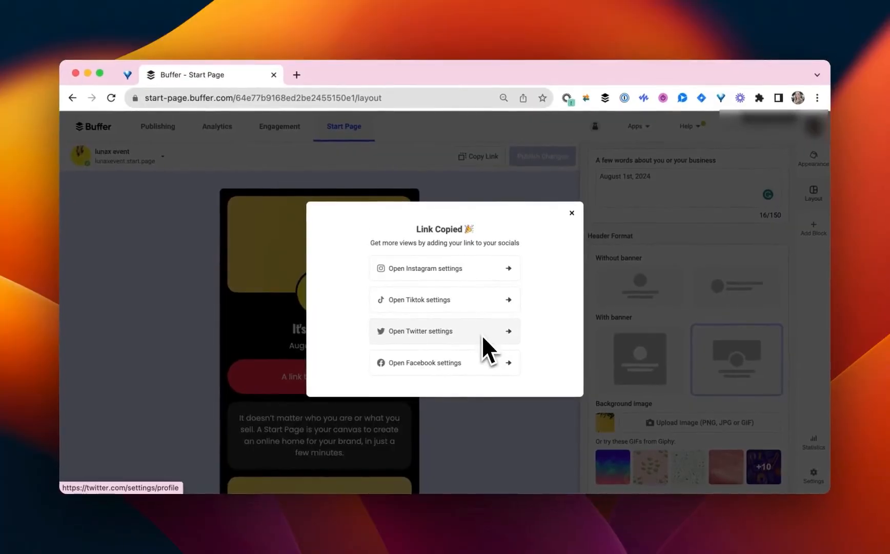
mouse_move(487, 386)
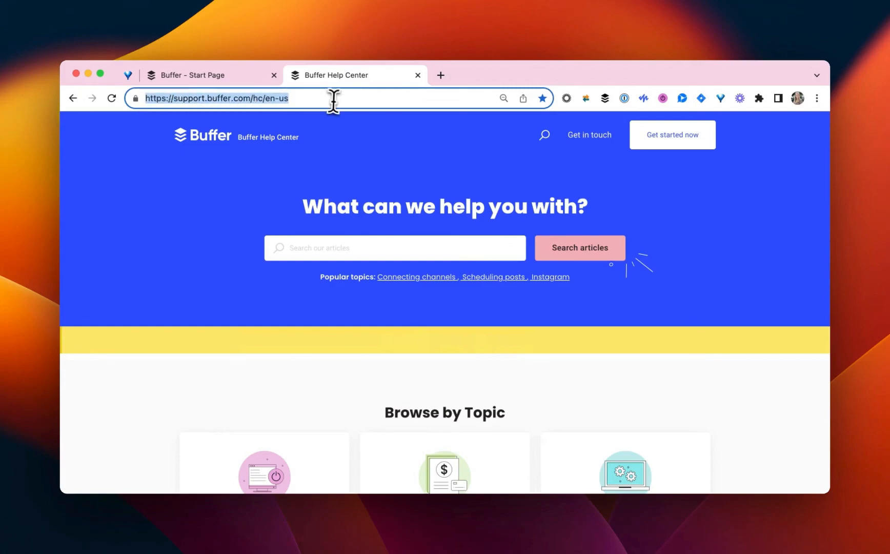
mouse_move(593, 168)
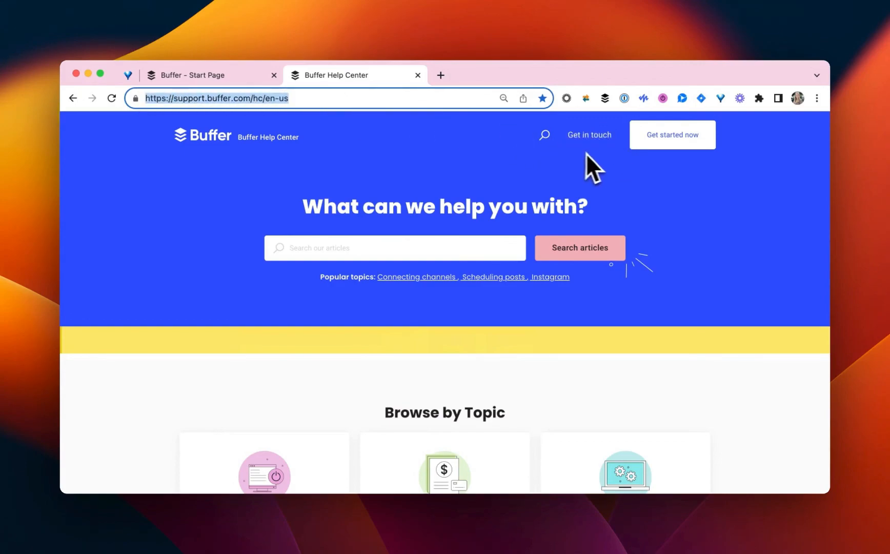